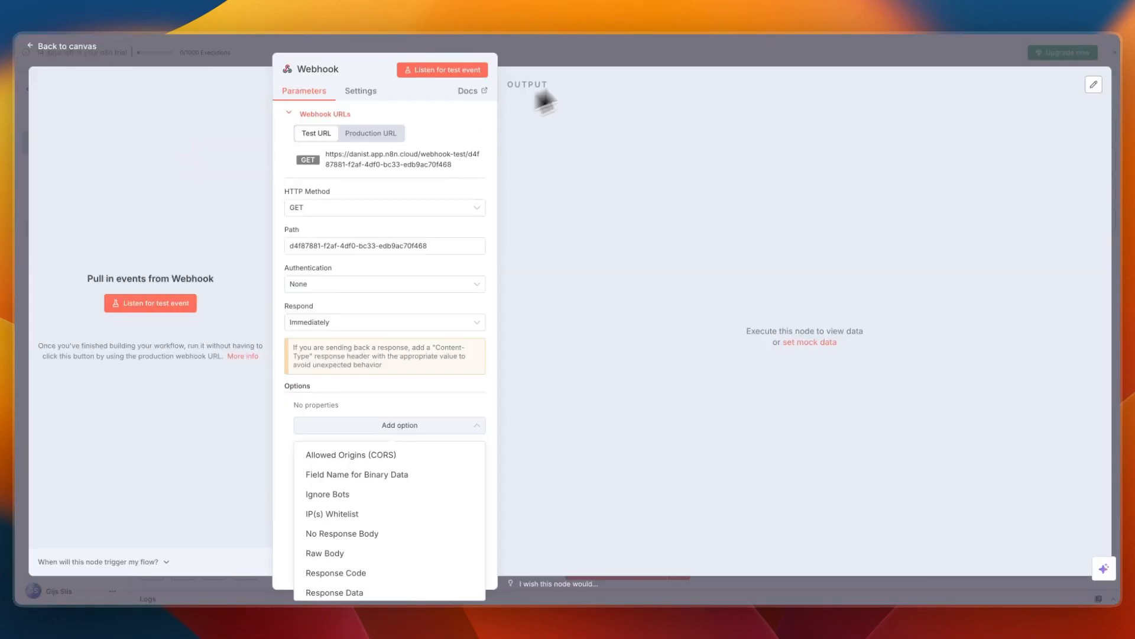
# - Add a Webhook node after the Create an assistant step and bring up its settings
pyautogui.click(64, 46)
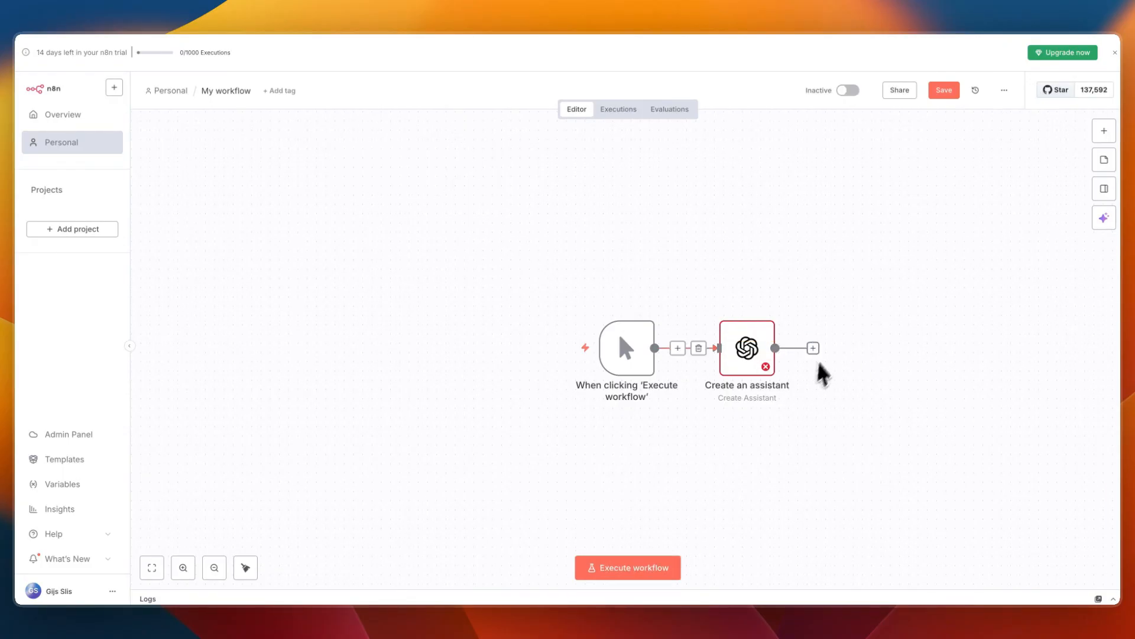
pyautogui.click(813, 347)
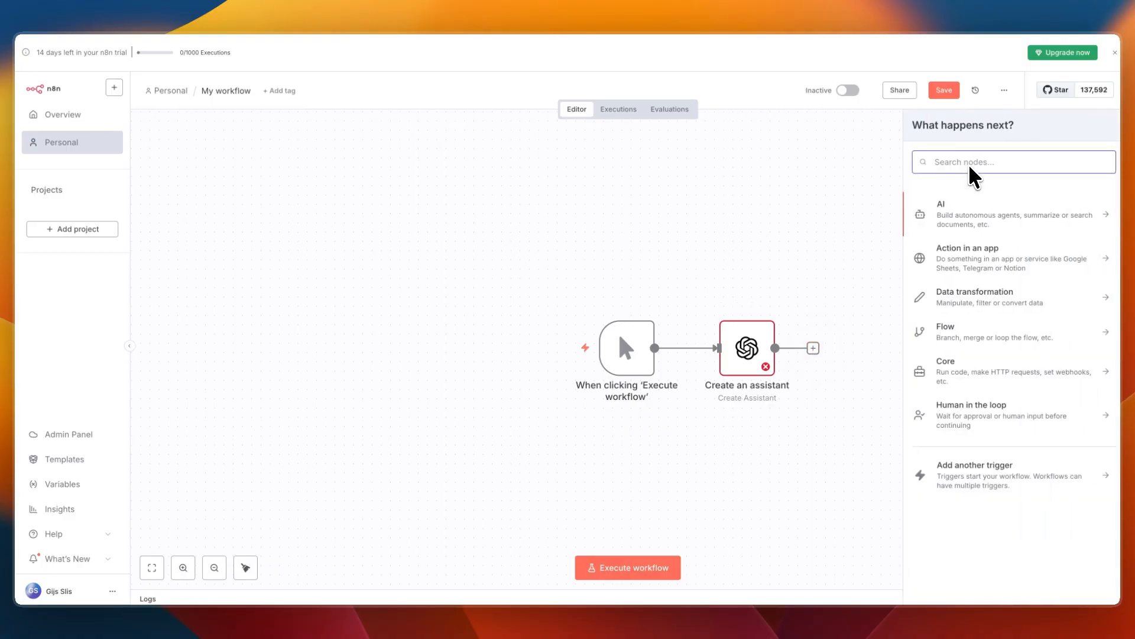
pyautogui.write('webhook')
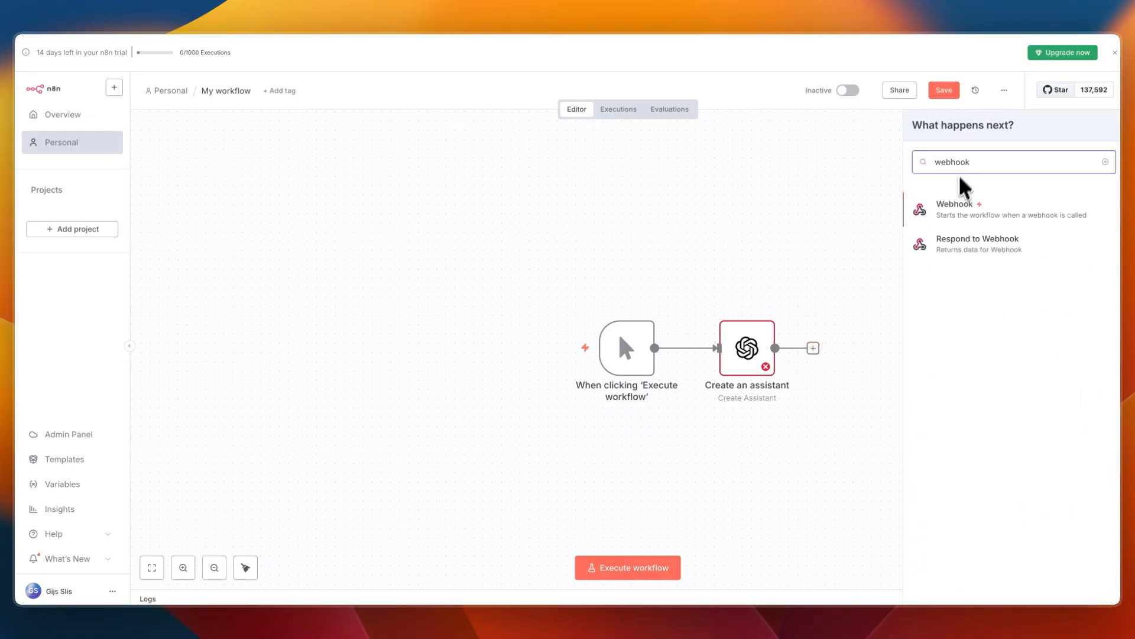
pyautogui.click(955, 208)
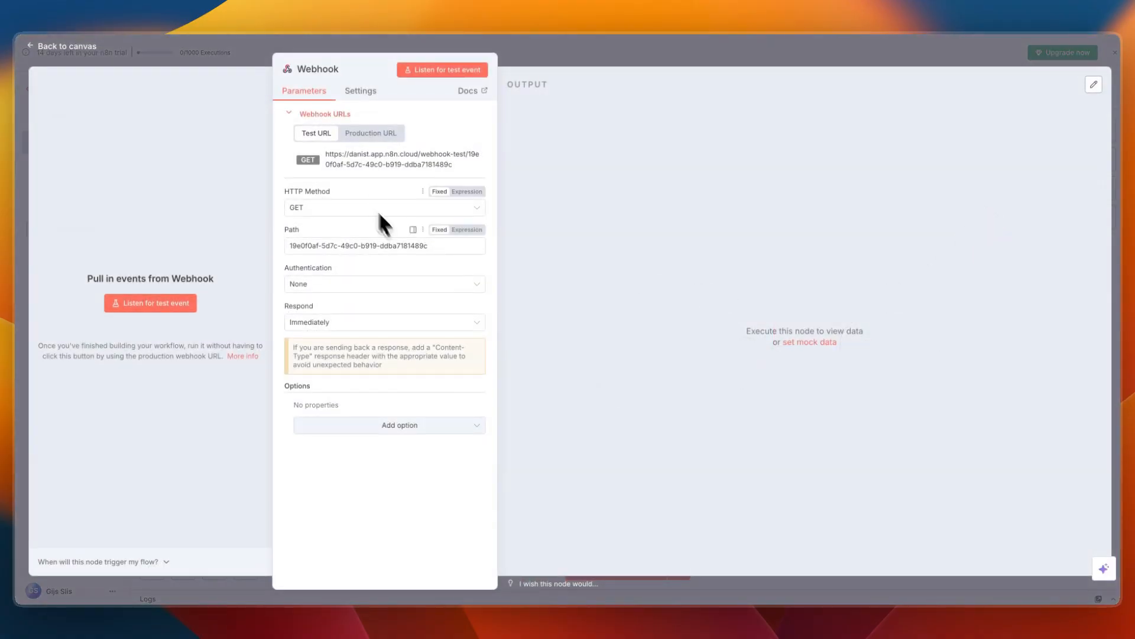
# - Set the Webhook's HTTP Method to POST, leaving Respond on Immediately
pyautogui.click(383, 207)
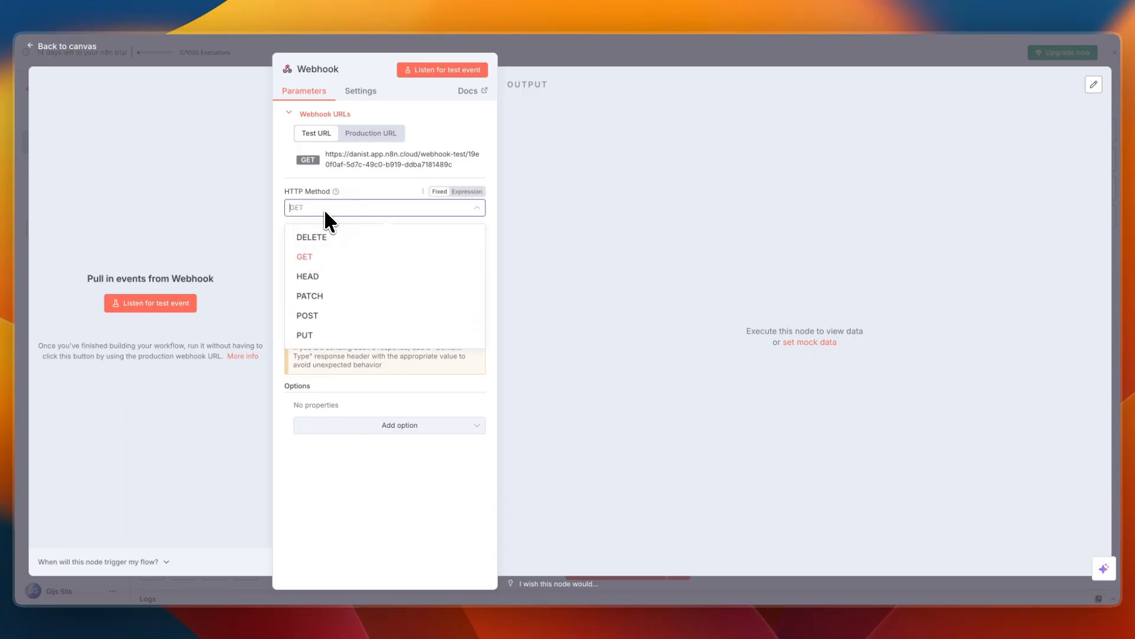
pyautogui.click(306, 314)
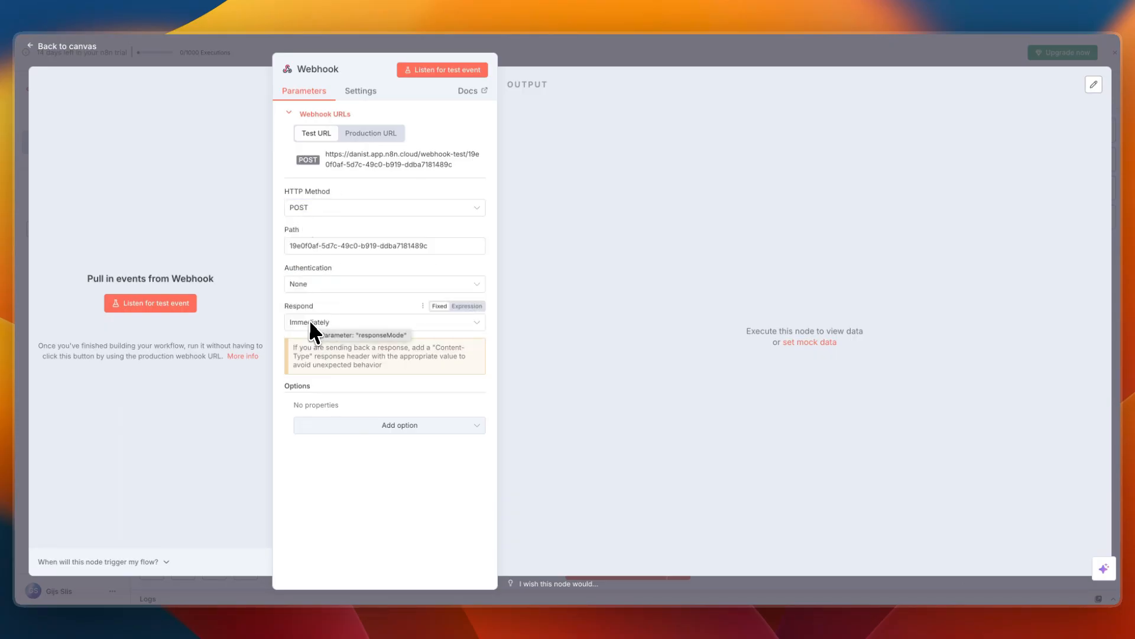
pyautogui.click(383, 321)
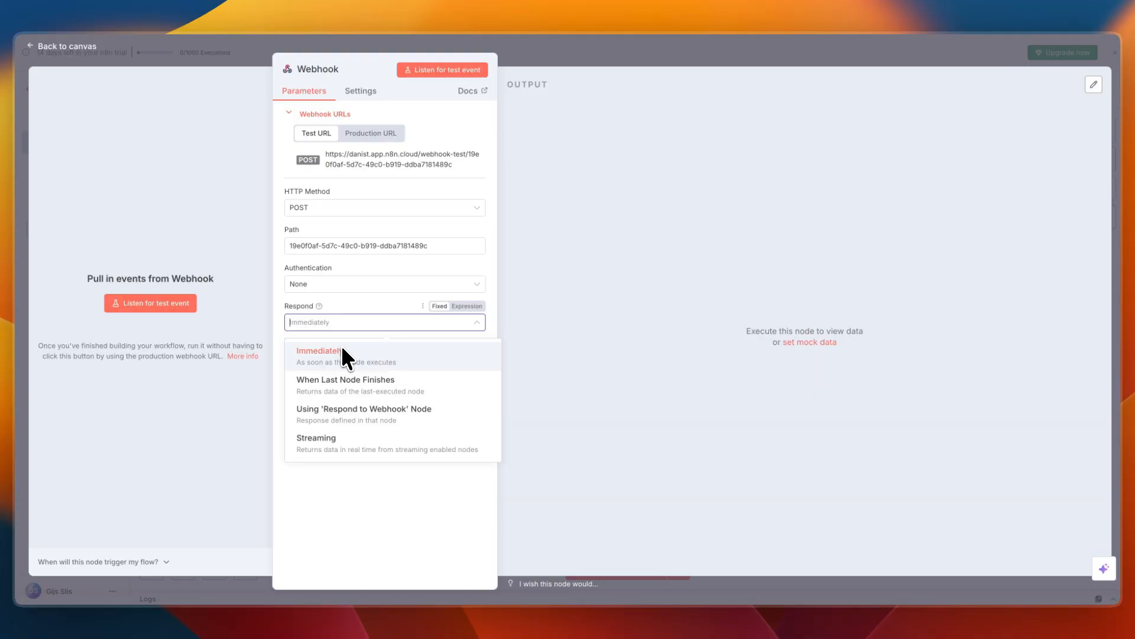
pyautogui.moveTo(310, 362)
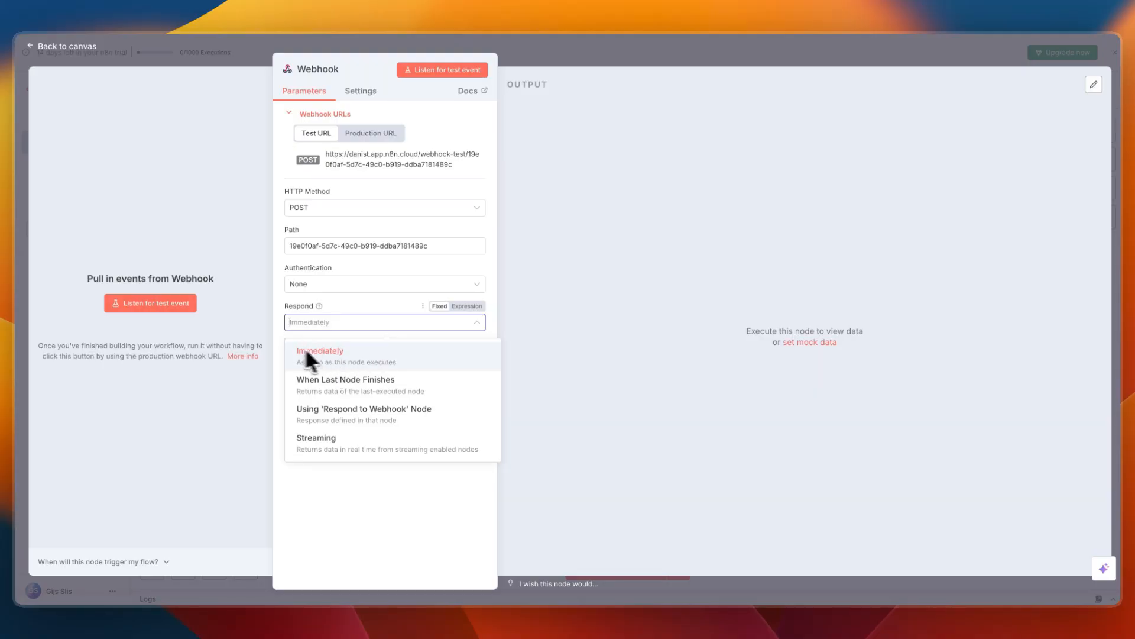
pyautogui.moveTo(384, 385)
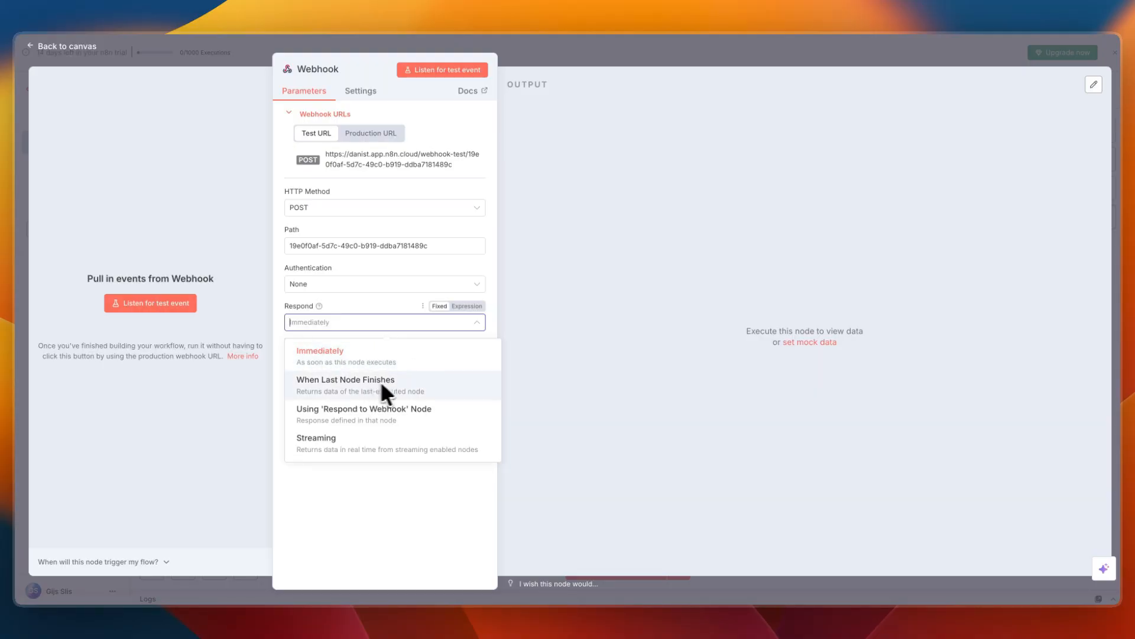
pyautogui.moveTo(380, 414)
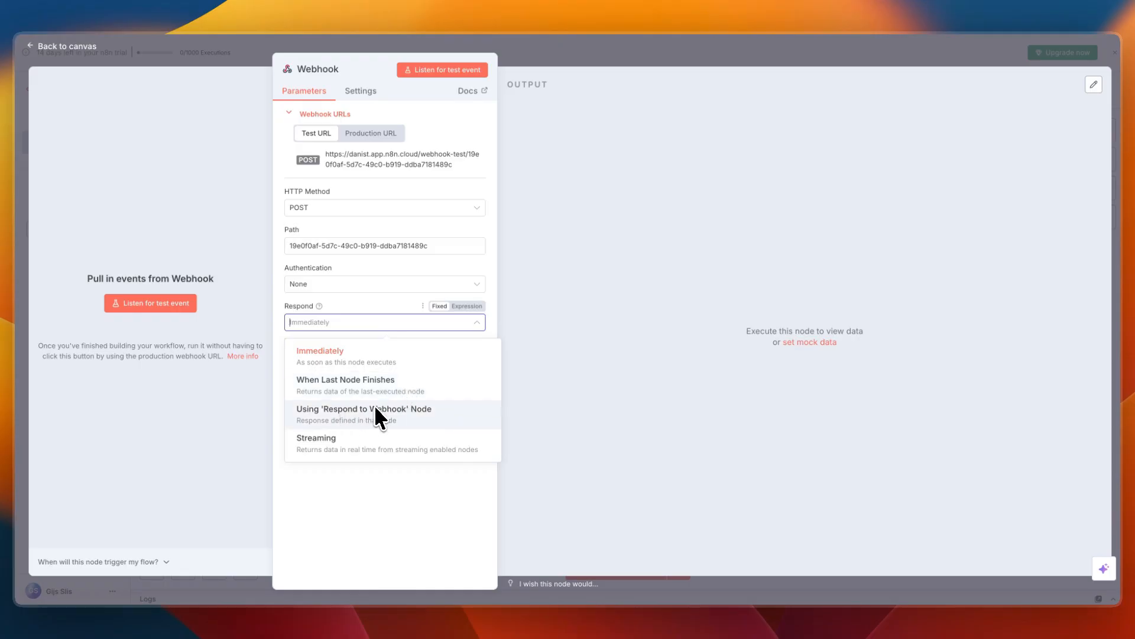
pyautogui.moveTo(341, 356)
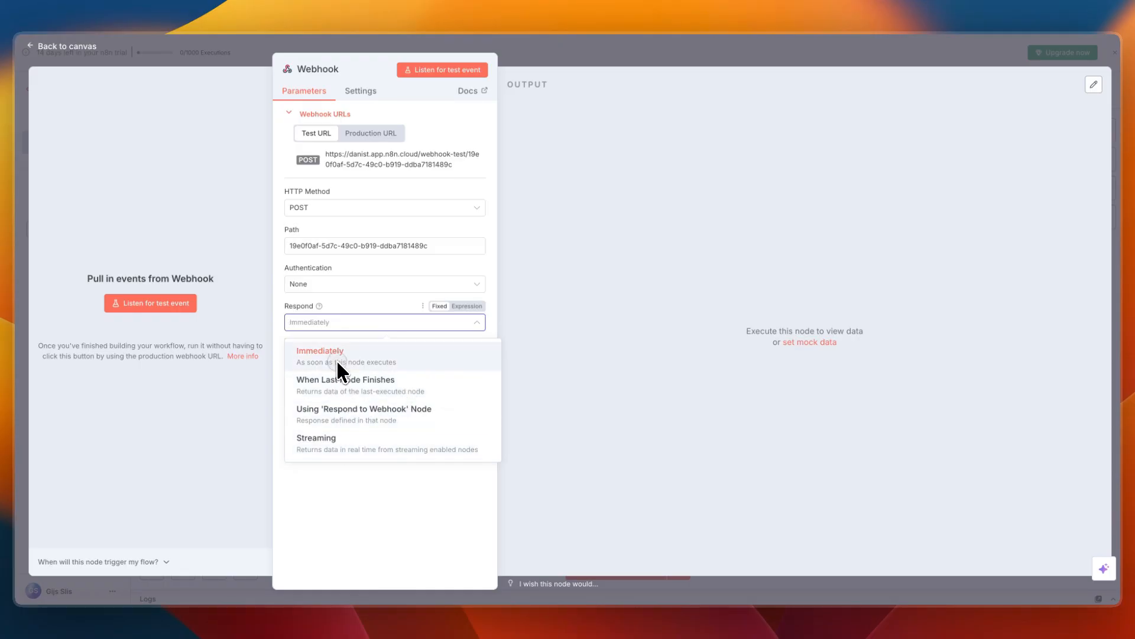
pyautogui.click(319, 351)
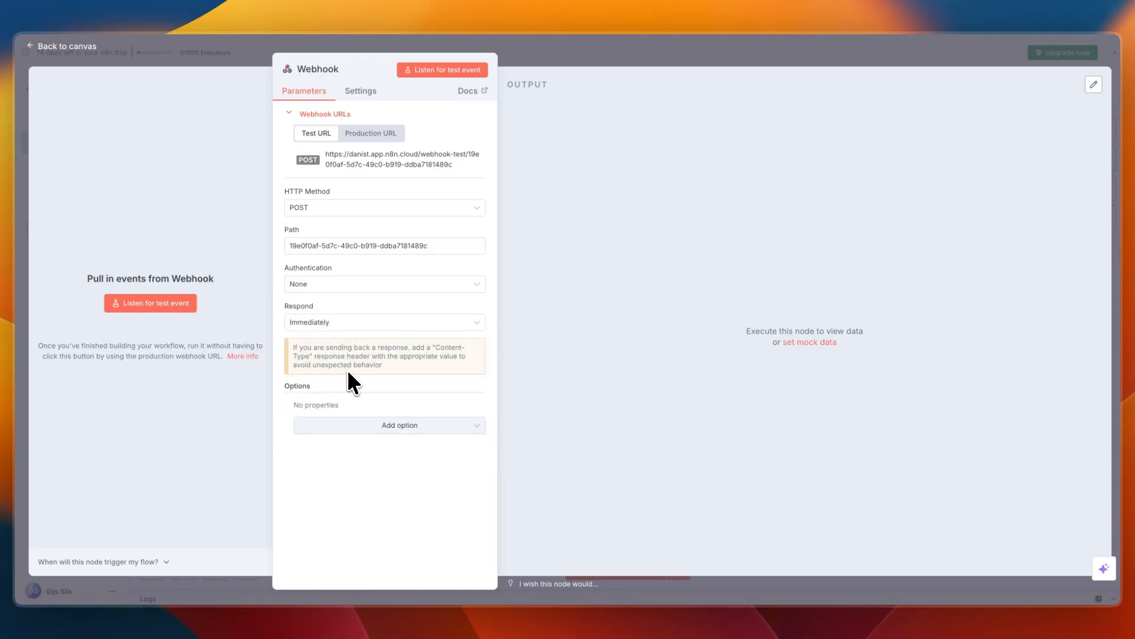
pyautogui.moveTo(366, 160)
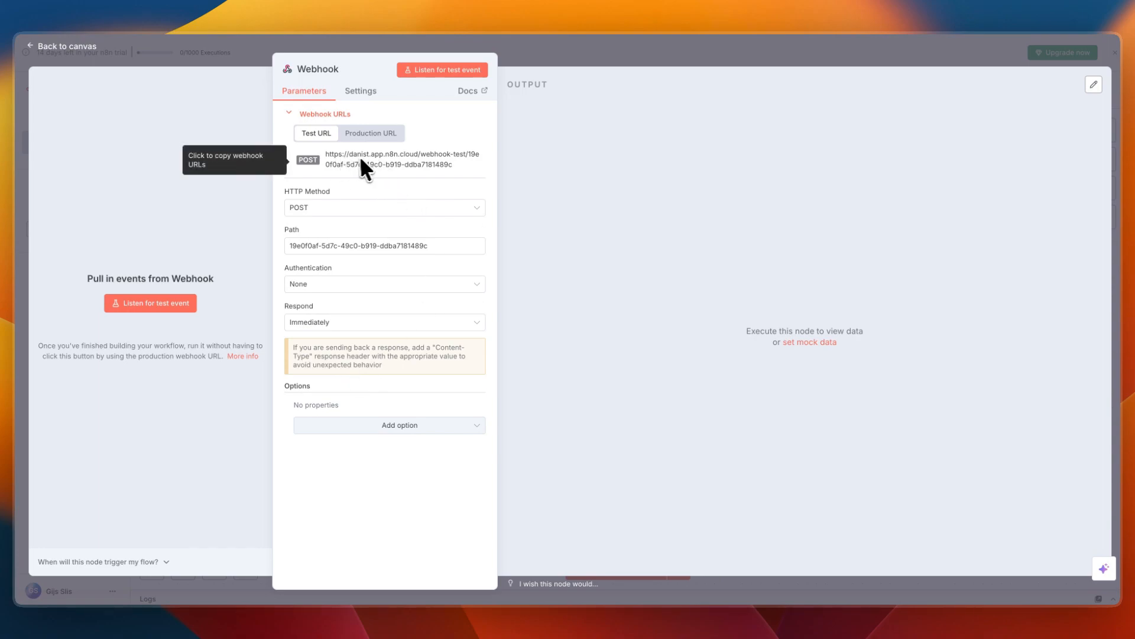
# - Copy the test webhook URL, then open the dividend-dash-t212 project in the Lovable workspace
pyautogui.click(402, 158)
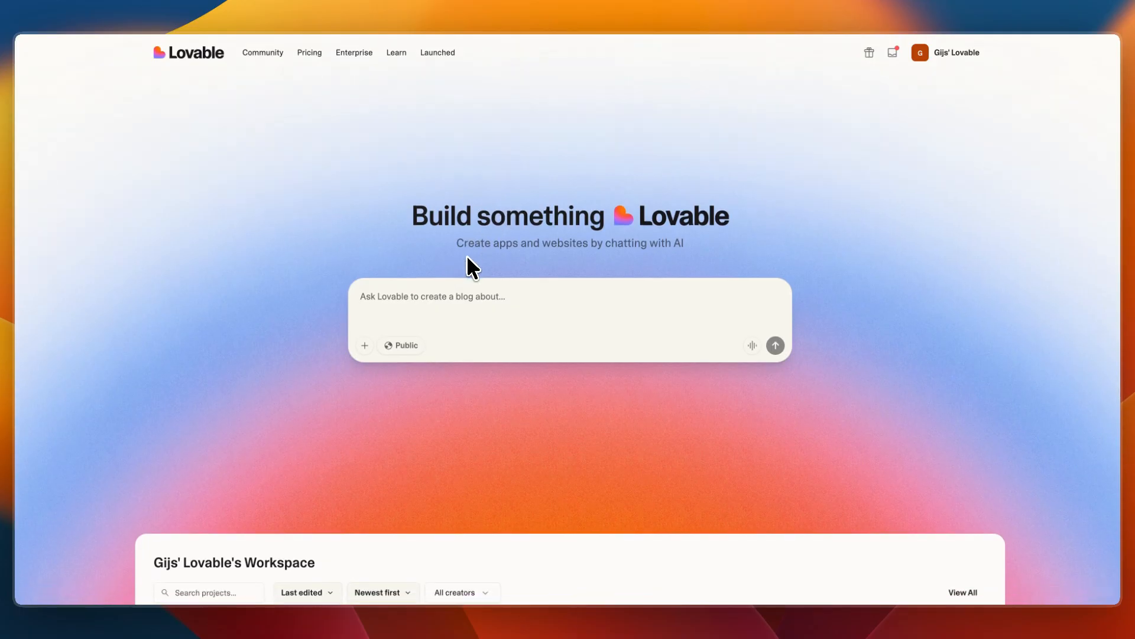
pyautogui.scroll(-3)
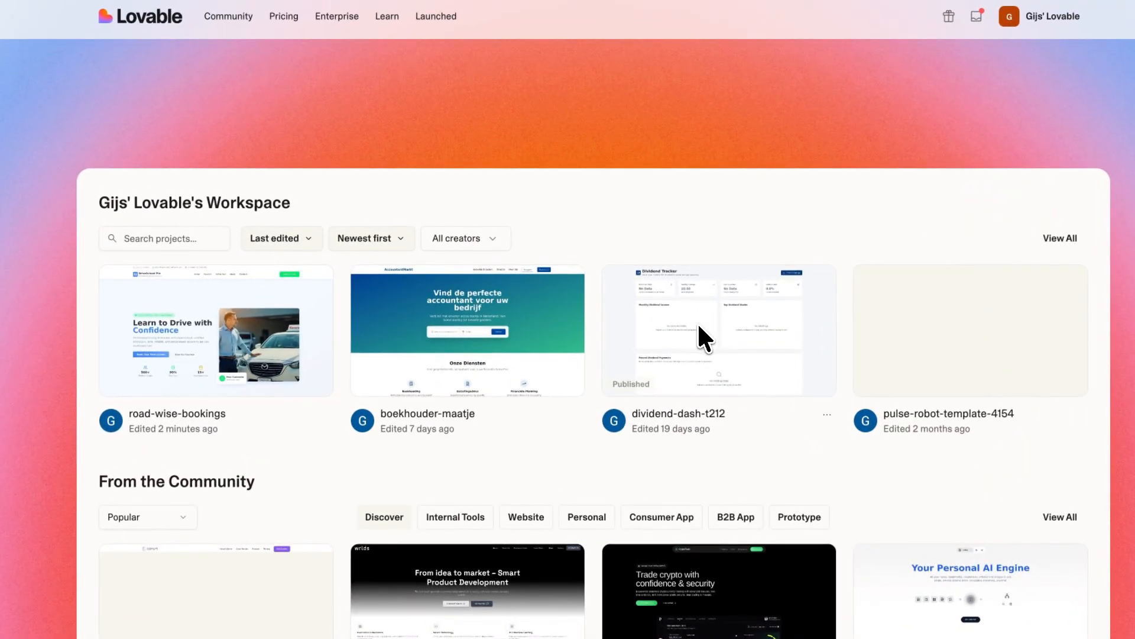
pyautogui.click(718, 330)
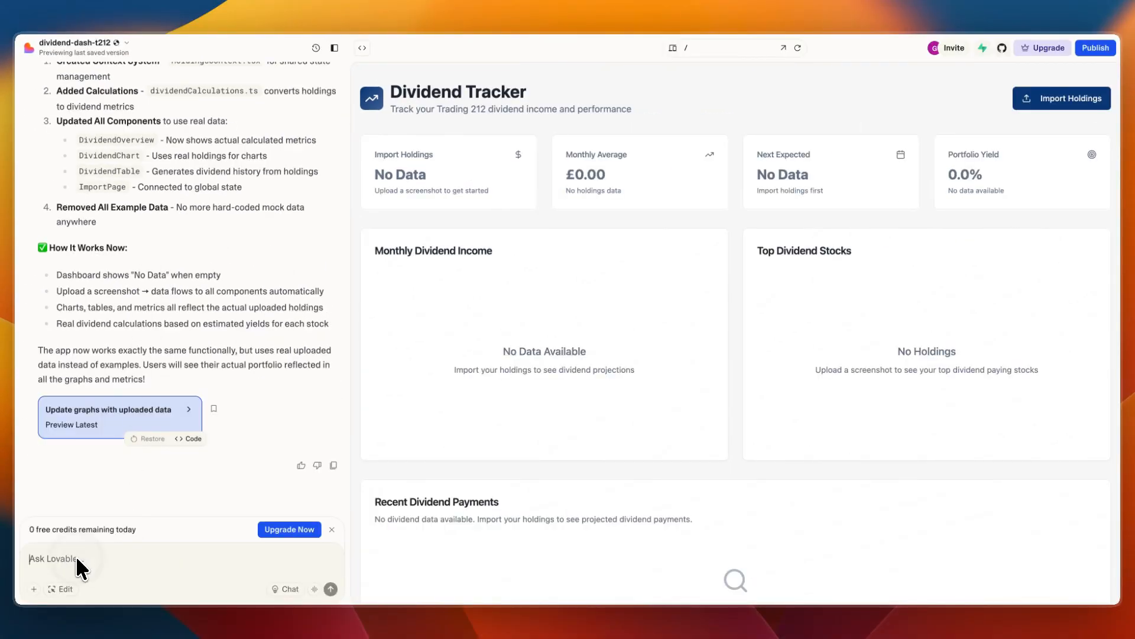
# - Send Lovable the request 'Integrate to n8n with this webhook' along with the webhook URL
pyautogui.write('Integrate to')
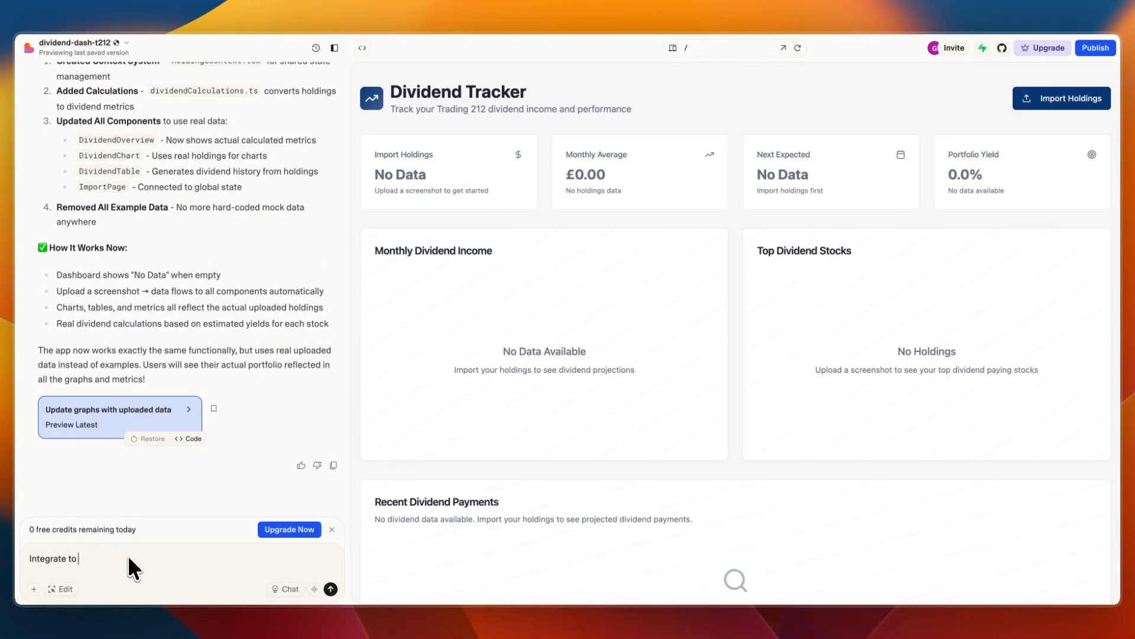
pyautogui.write('n8n with this web')
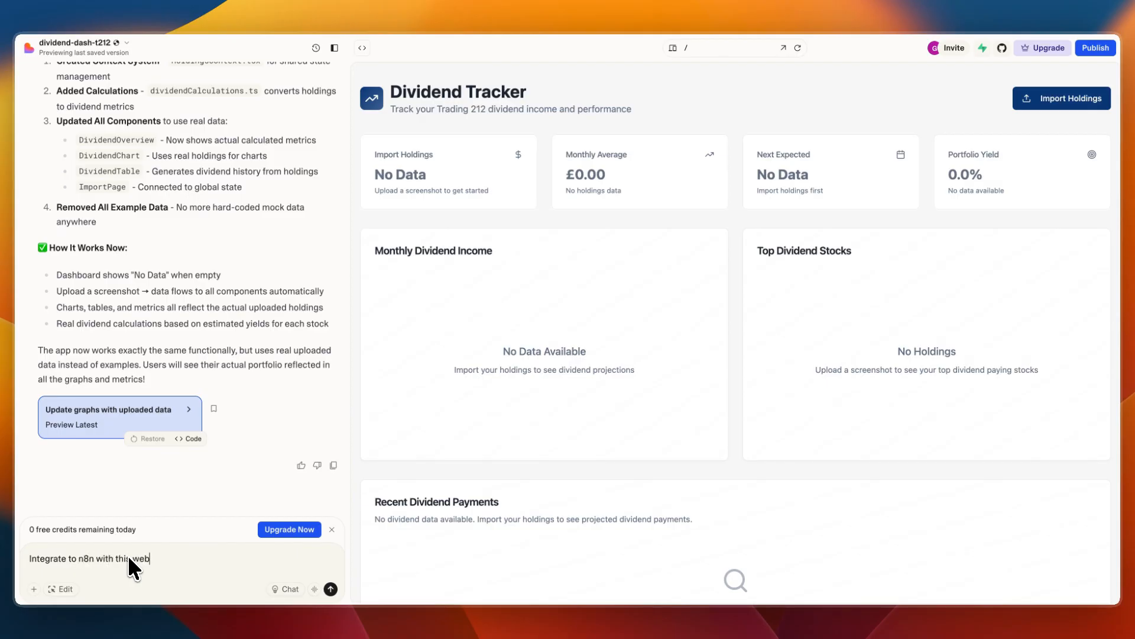
pyautogui.click(330, 589)
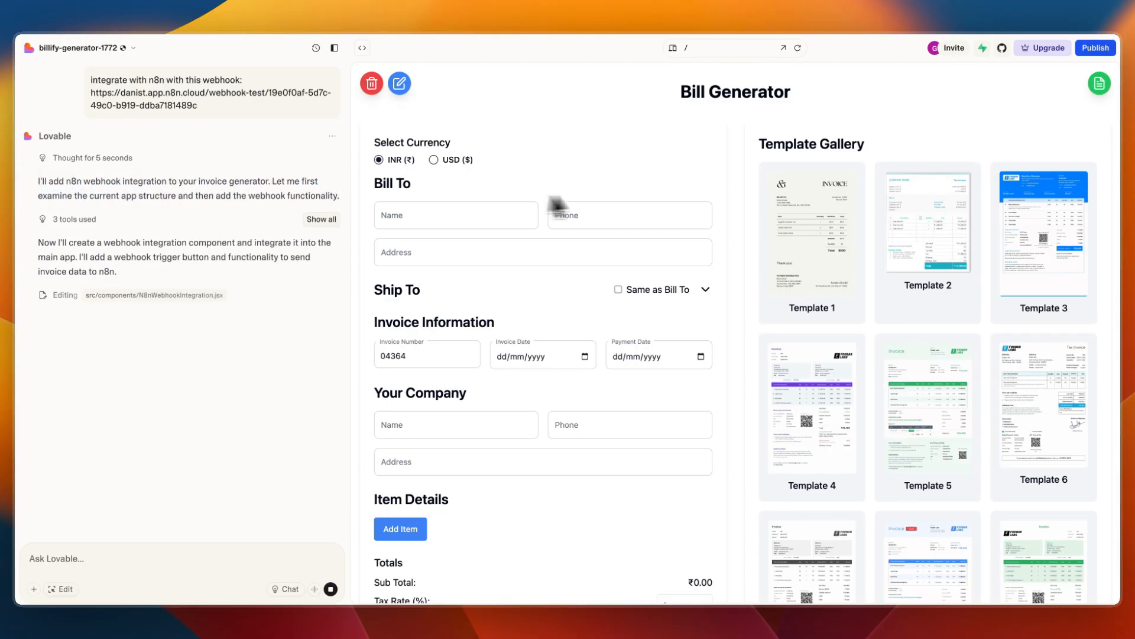
pyautogui.moveTo(239, 199)
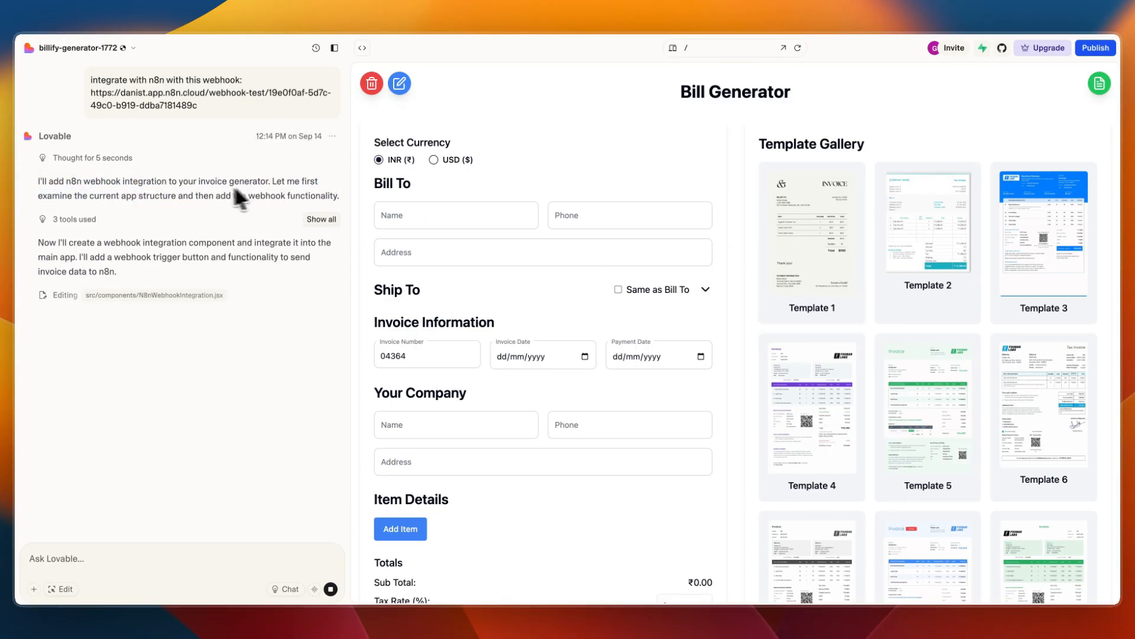
pyautogui.moveTo(51, 256)
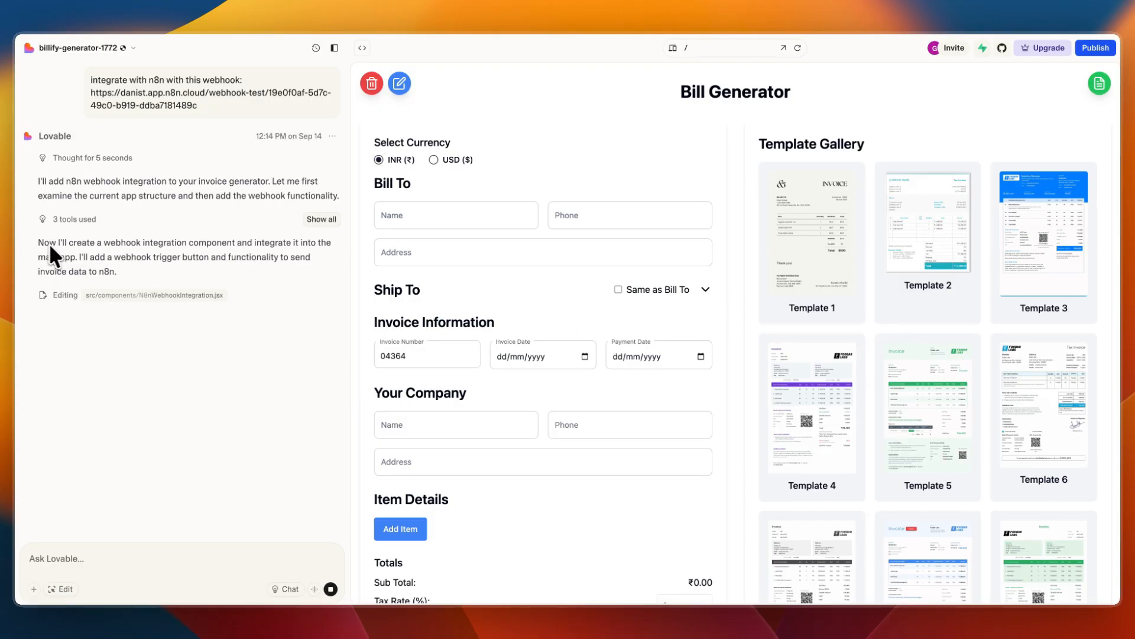
pyautogui.moveTo(249, 260)
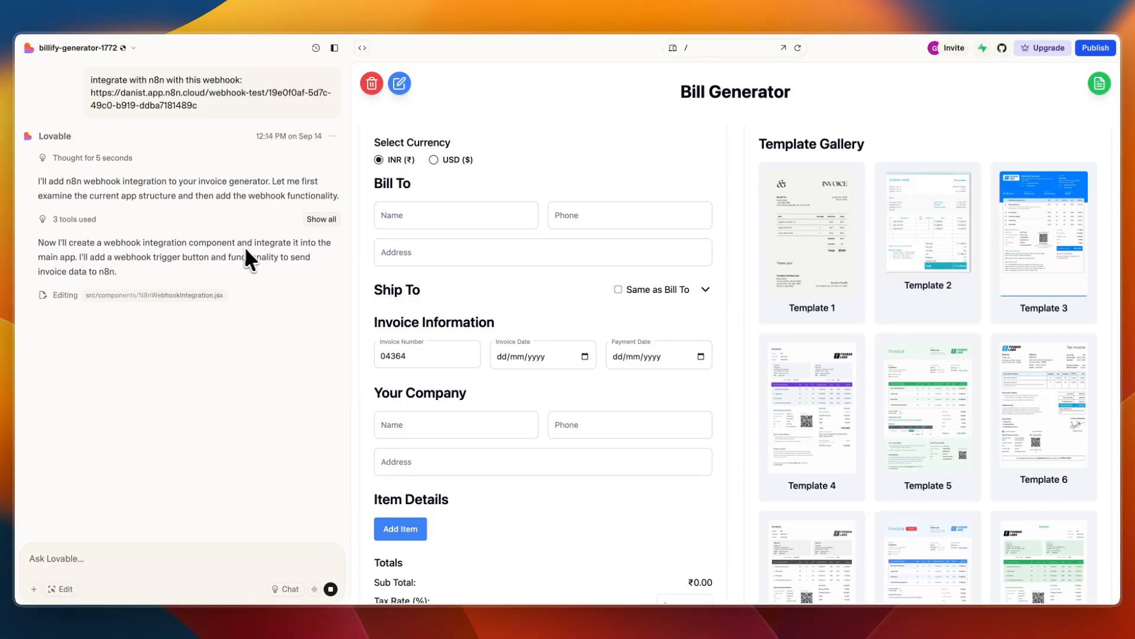
pyautogui.moveTo(158, 273)
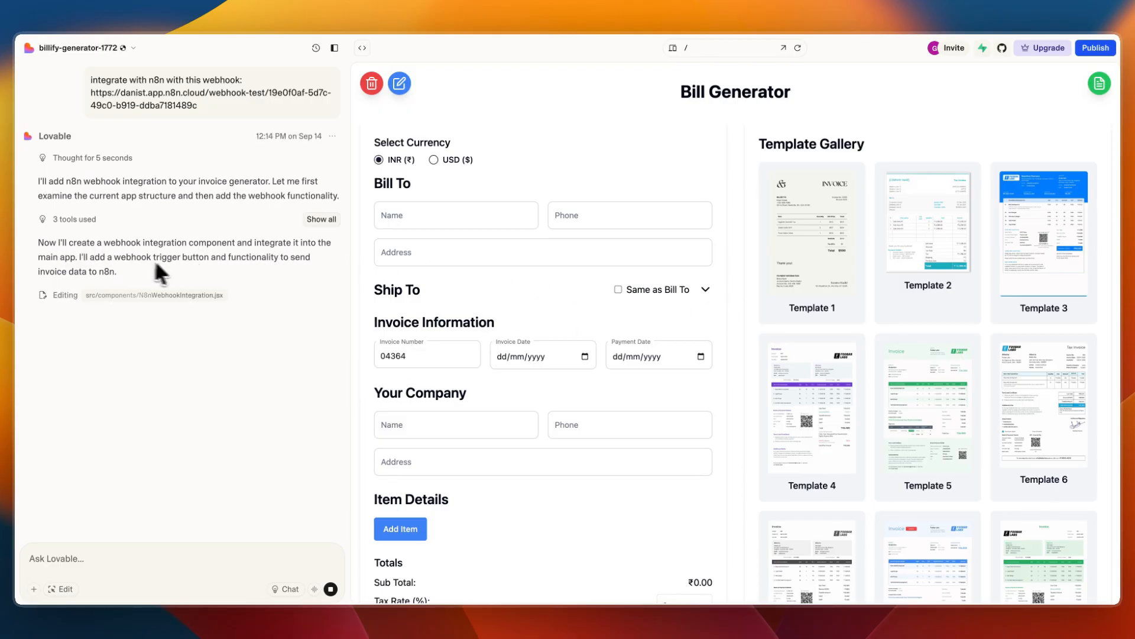
# - Scroll through Lovable's summary of the generated N8nWebhookIntegration component
pyautogui.scroll(-3)
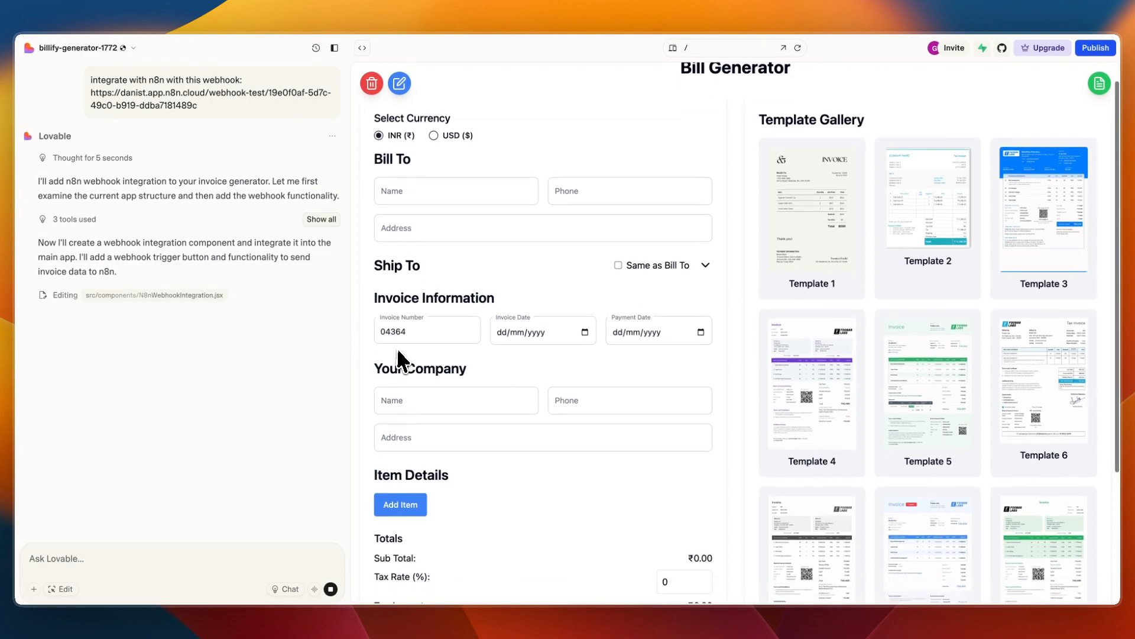
pyautogui.scroll(-3)
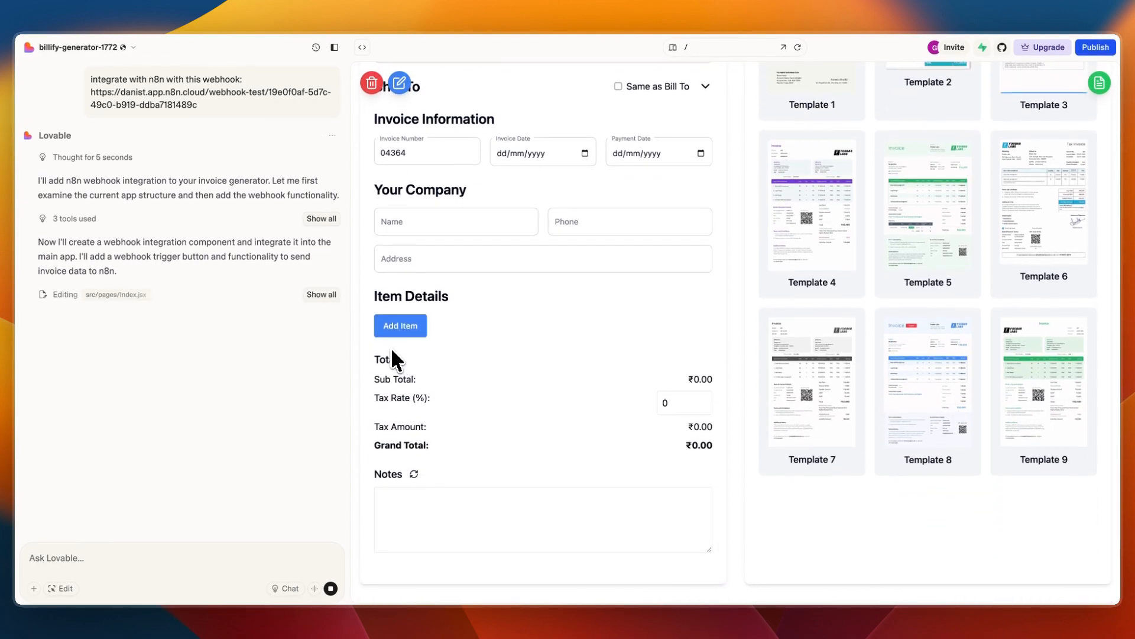
pyautogui.scroll(3)
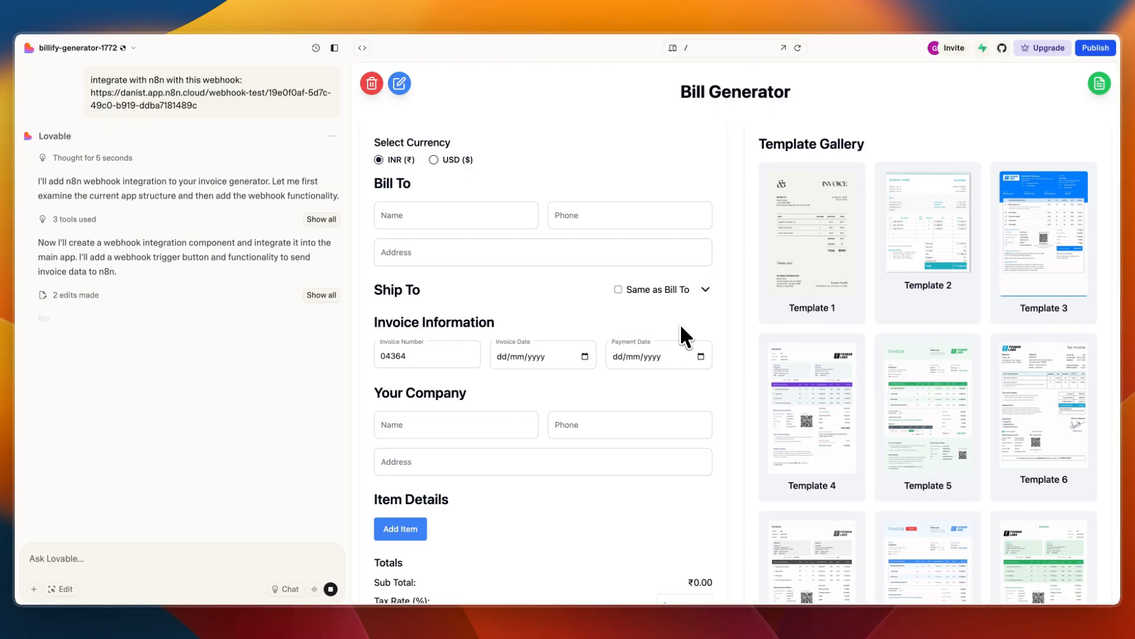
pyautogui.moveTo(580, 226)
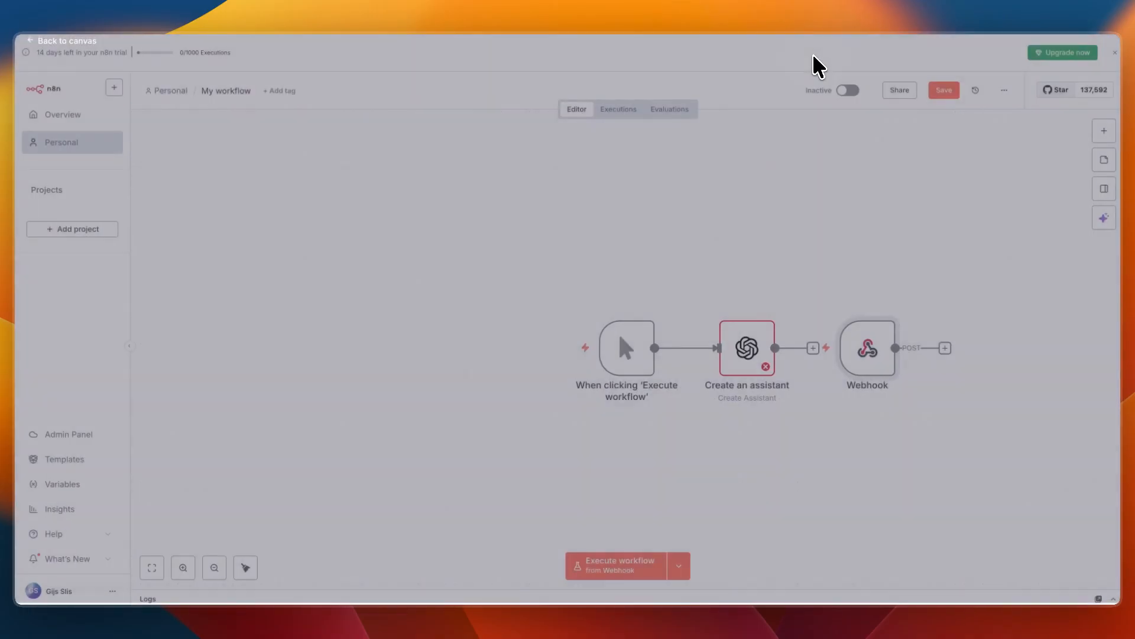
pyautogui.moveTo(873, 359)
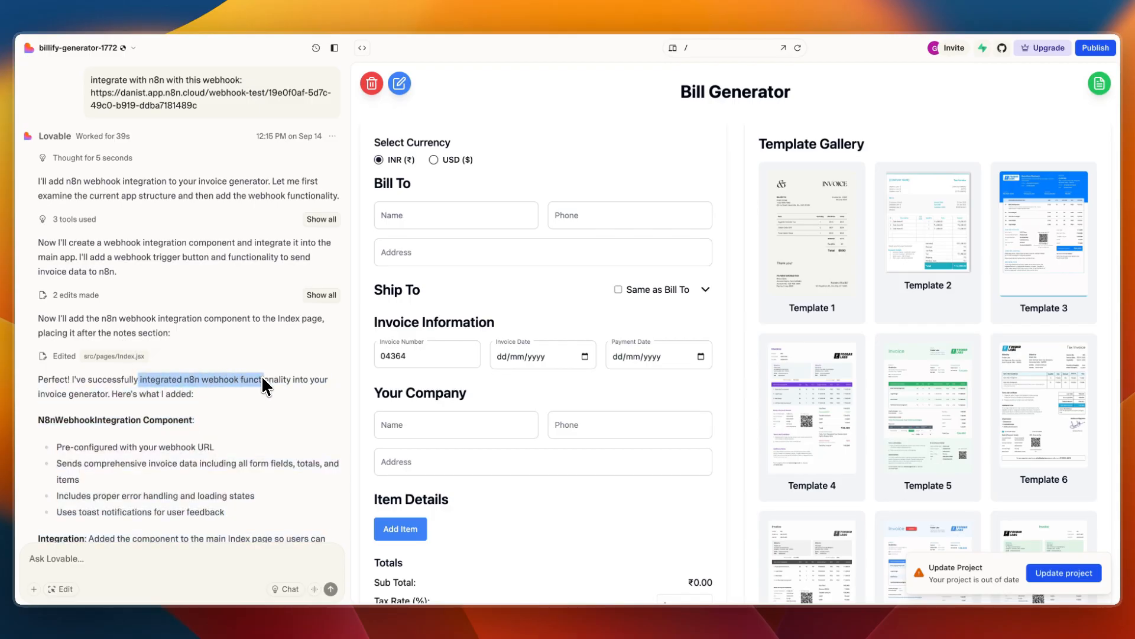
pyautogui.scroll(-3)
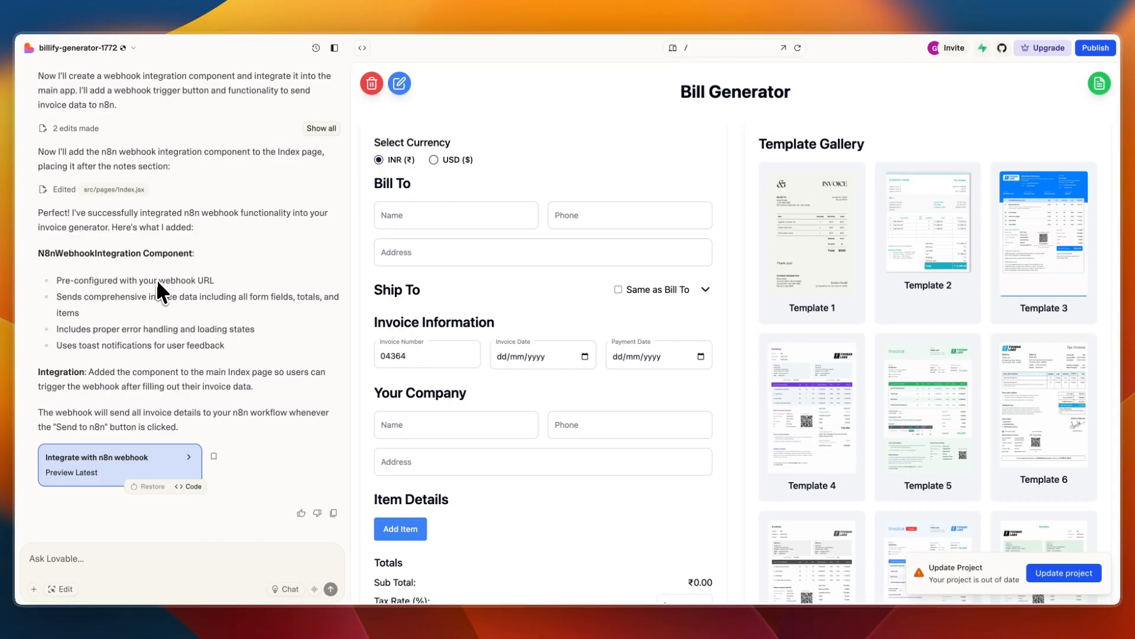
pyautogui.moveTo(123, 308)
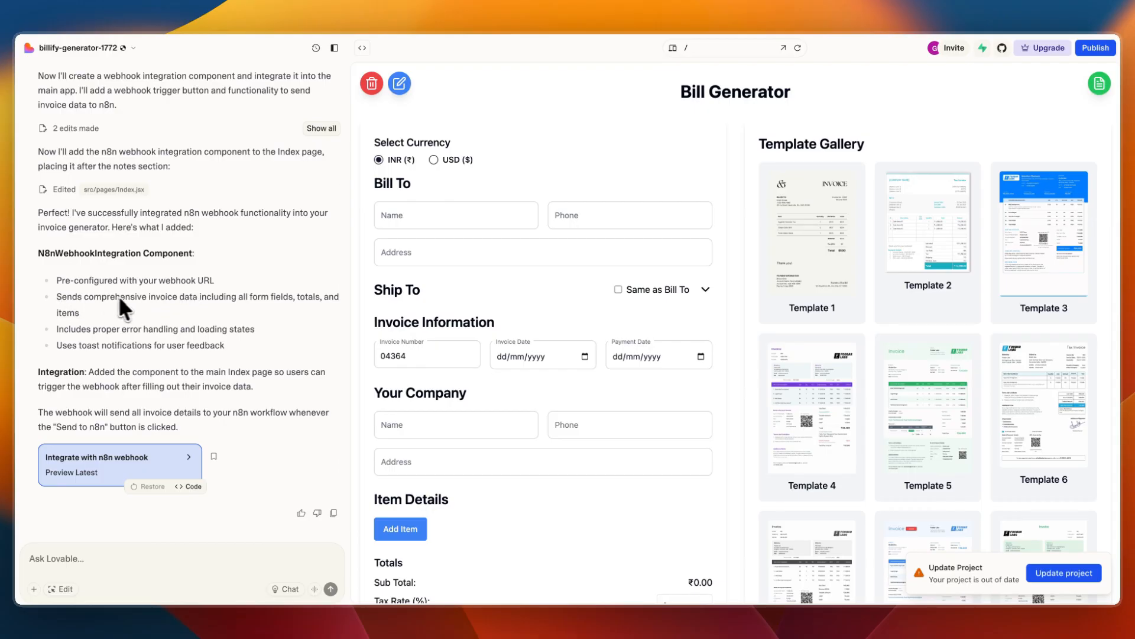
pyautogui.moveTo(293, 310)
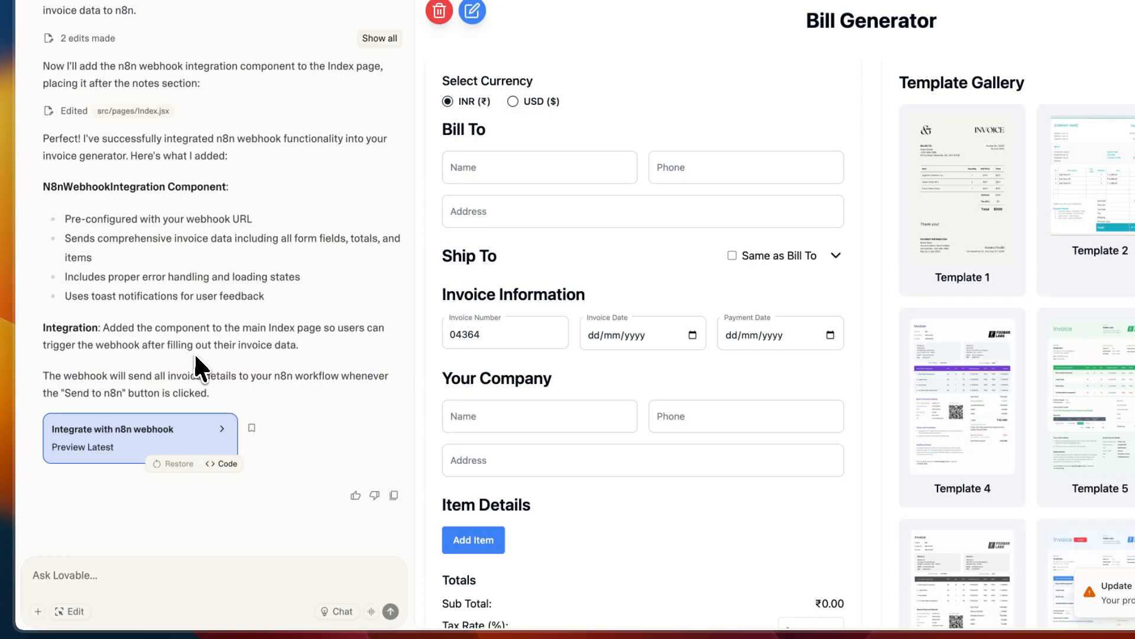
pyautogui.moveTo(119, 453)
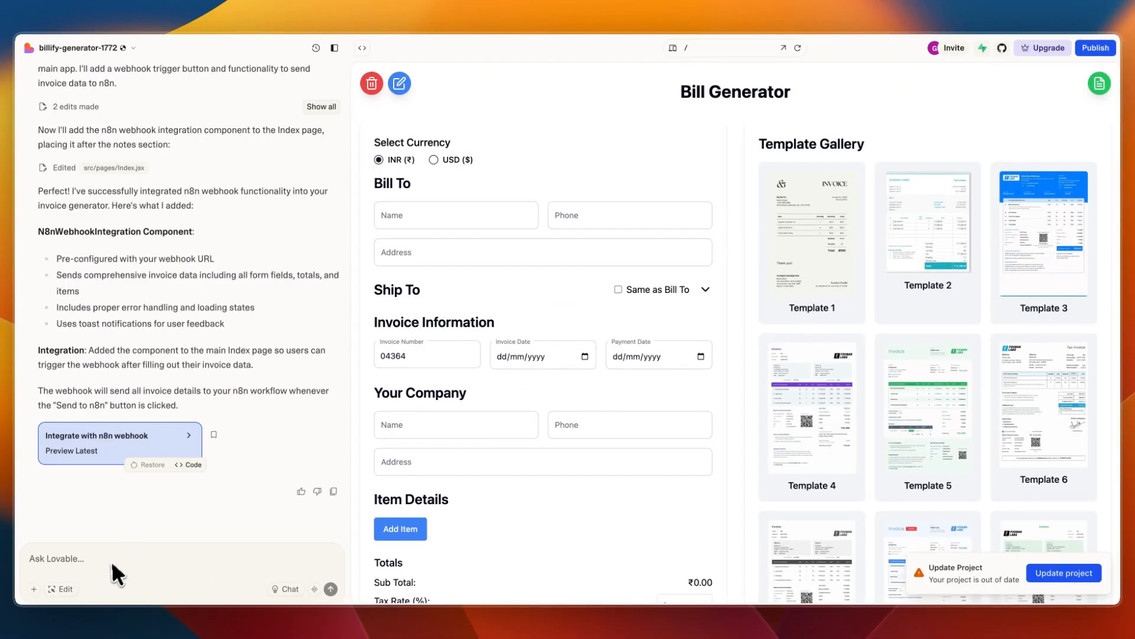
# - Send Lovable 'when someone clicks on the add item button trigger the webhook'
pyautogui.write('when someon')
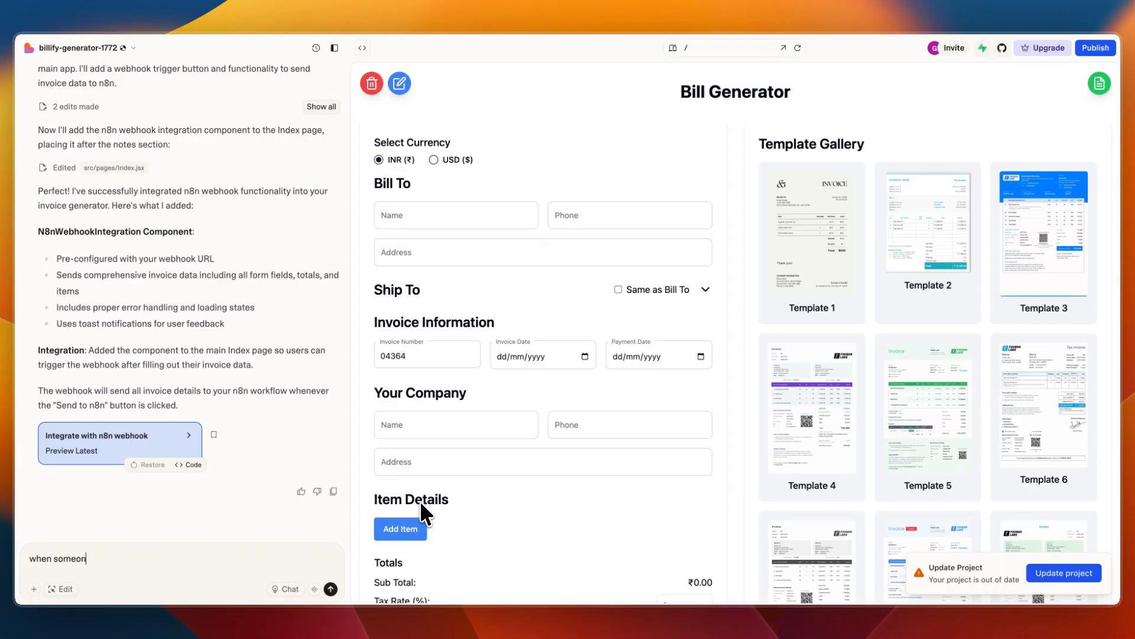
pyautogui.write('e clicks on')
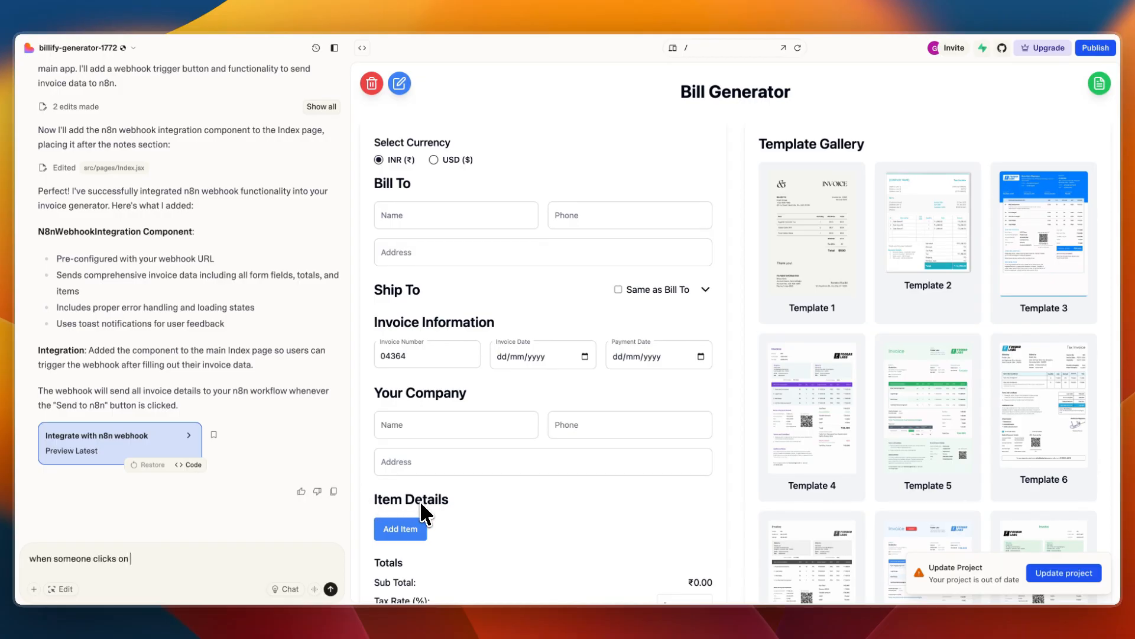
pyautogui.write('the add item')
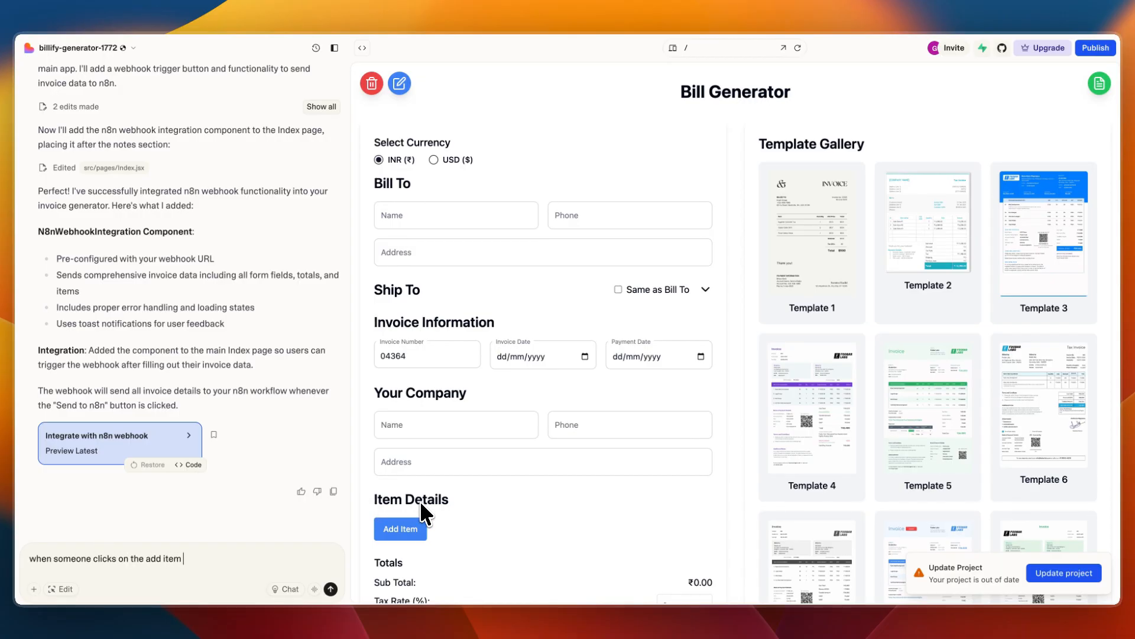
pyautogui.write('button t')
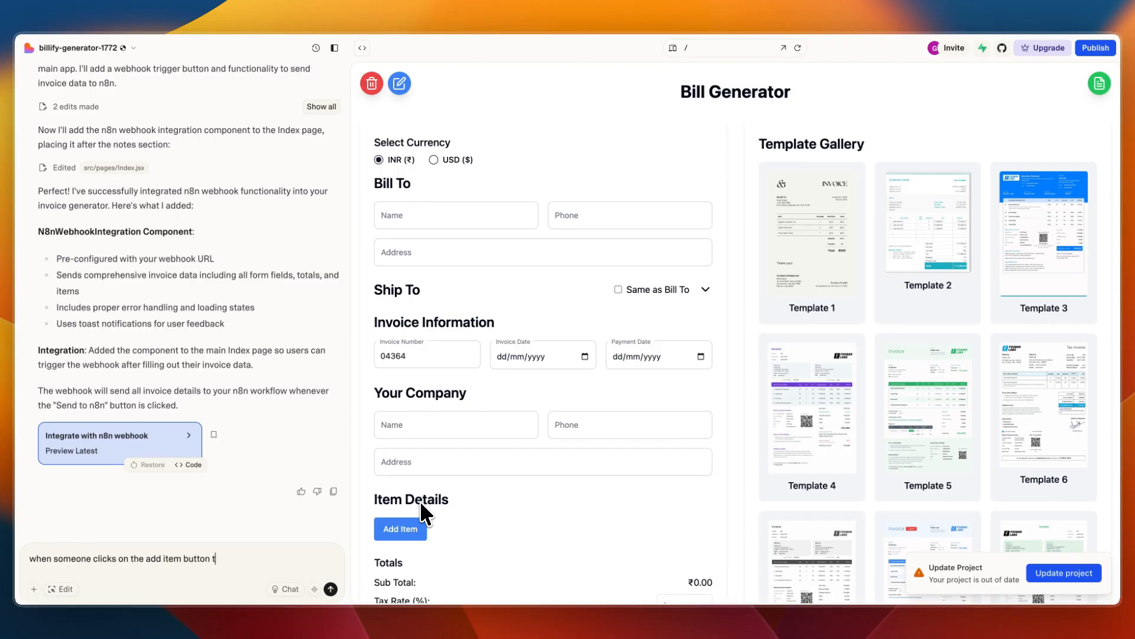
pyautogui.write('rigger the')
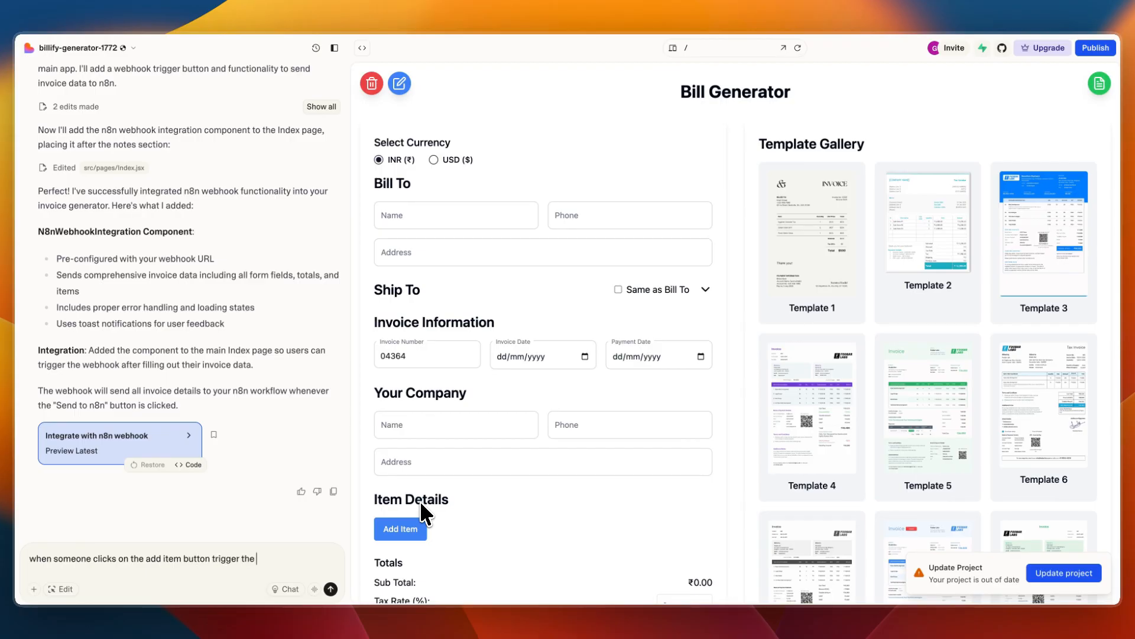
pyautogui.click(330, 588)
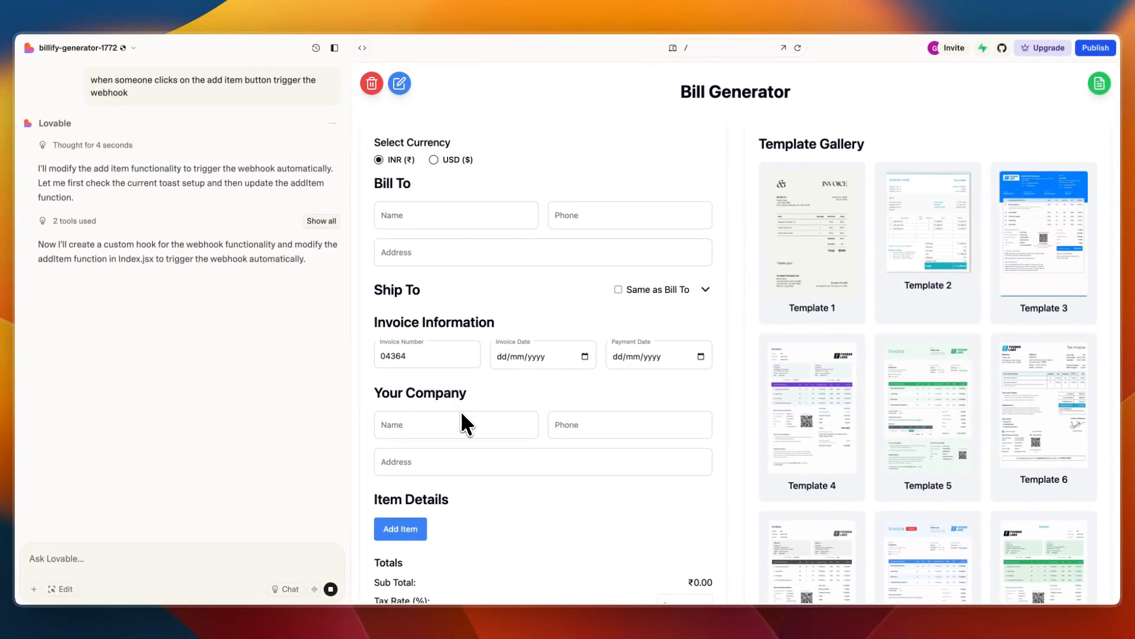
# - Add an item row in the invoice preview and review the 'Trigger webhook on add item' summary
pyautogui.scroll(-3)
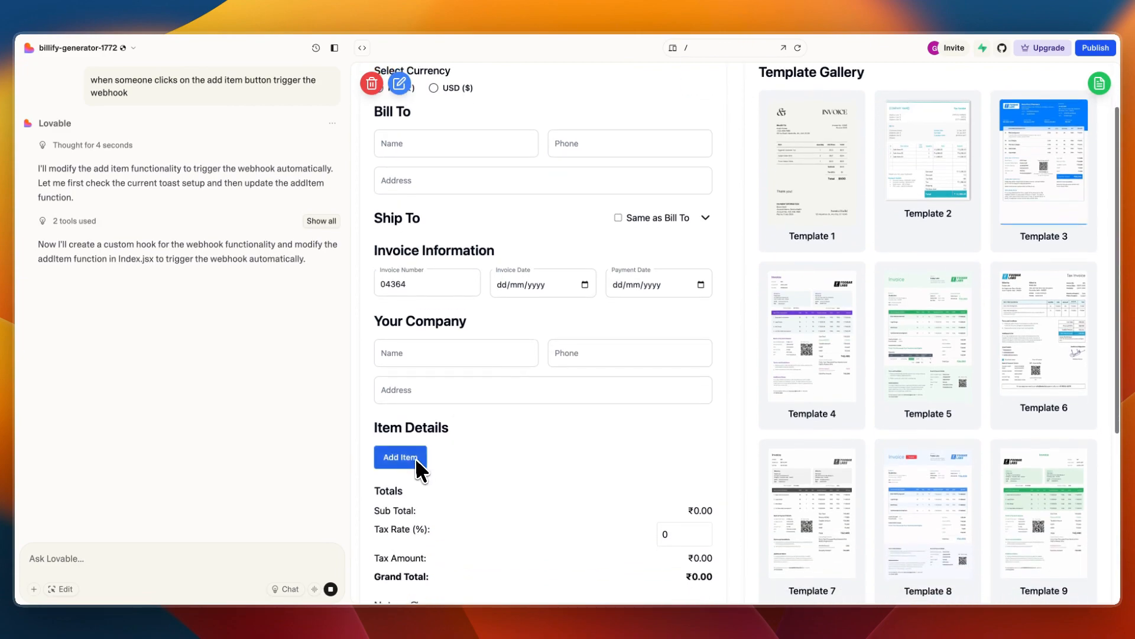
pyautogui.click(399, 457)
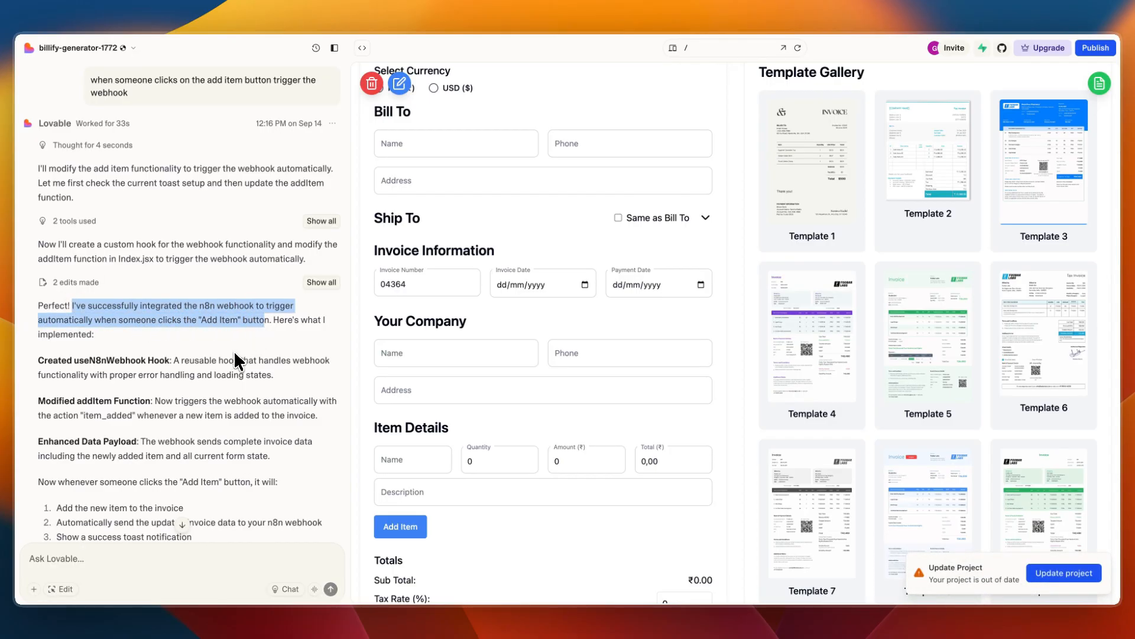
pyautogui.scroll(-3)
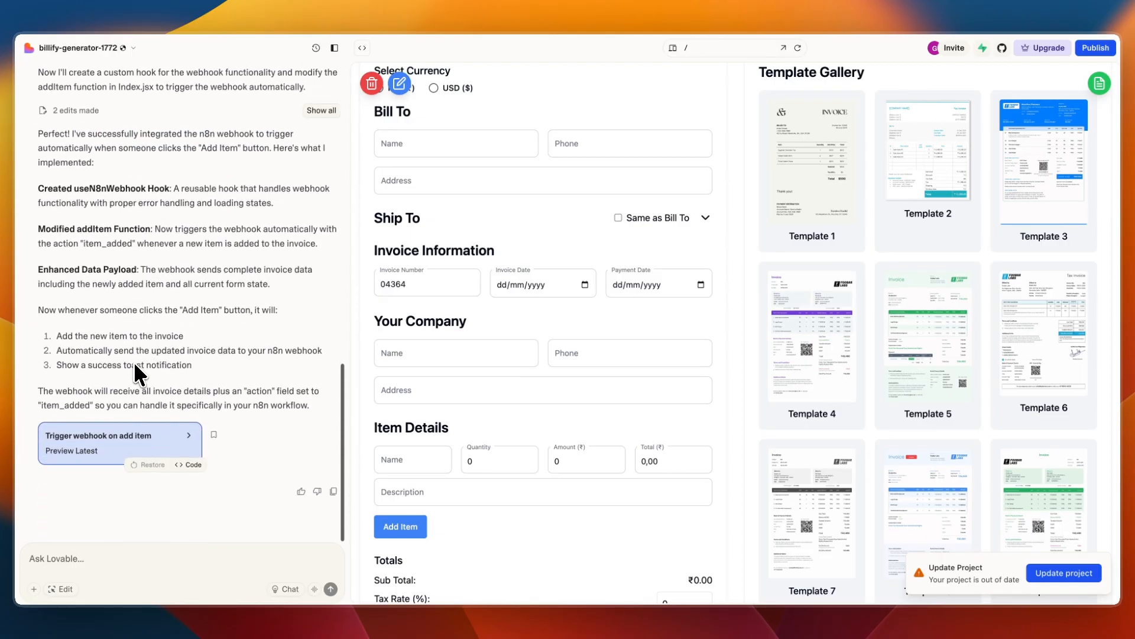
pyautogui.moveTo(399, 526)
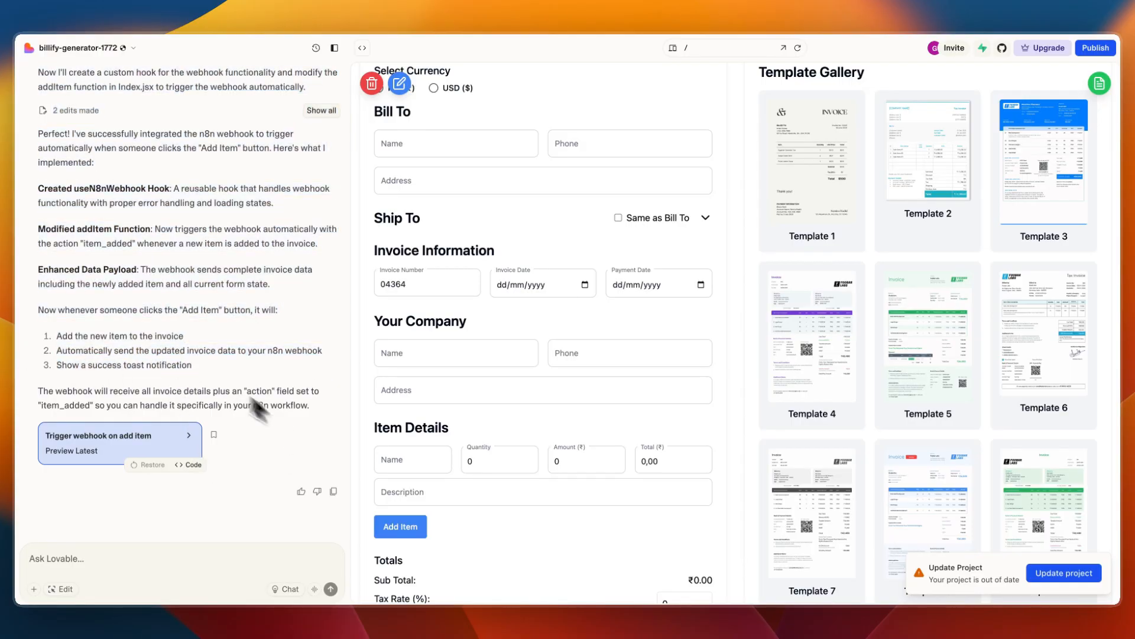
pyautogui.moveTo(1096, 47)
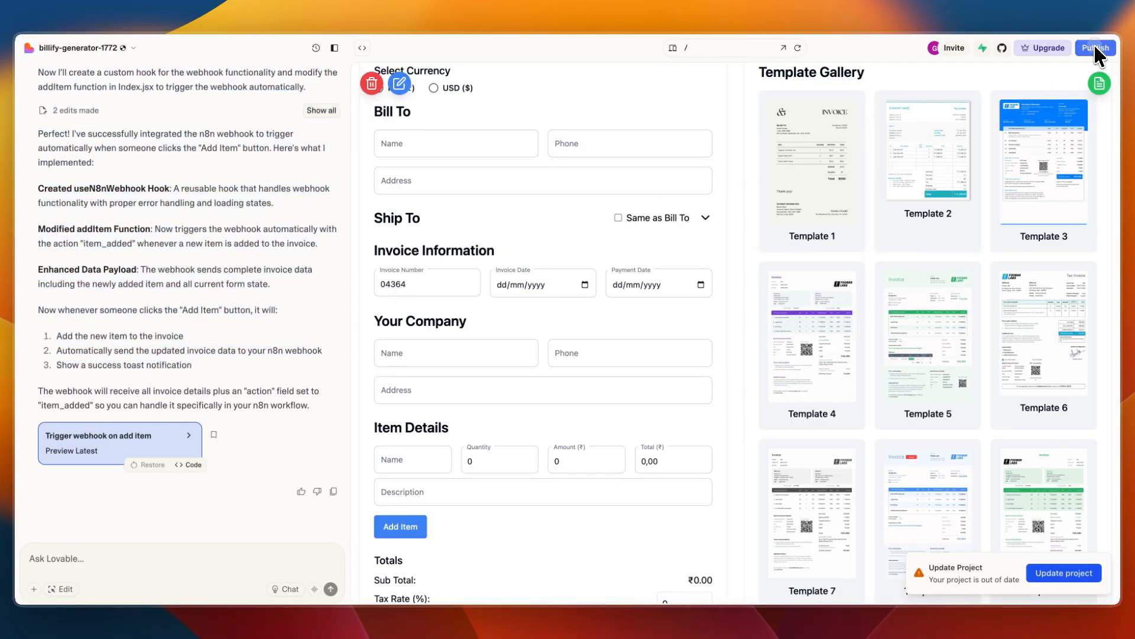
# - Add a Google Docs 'Create a document' node after the Webhook and reach its credential choice
pyautogui.click(1095, 48)
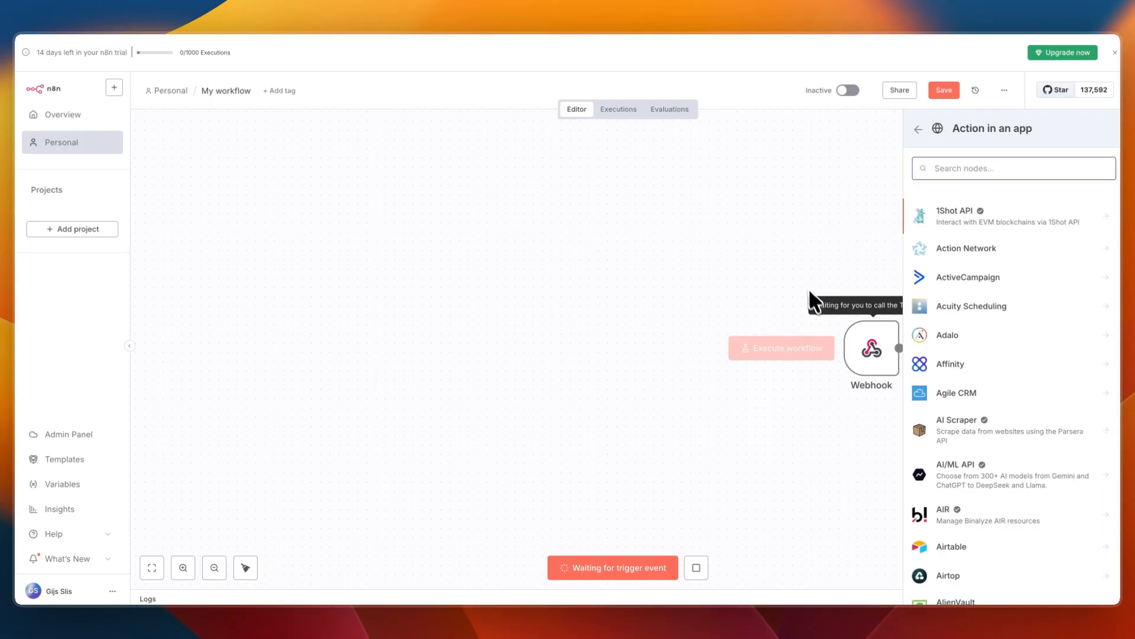
pyautogui.click(1013, 168)
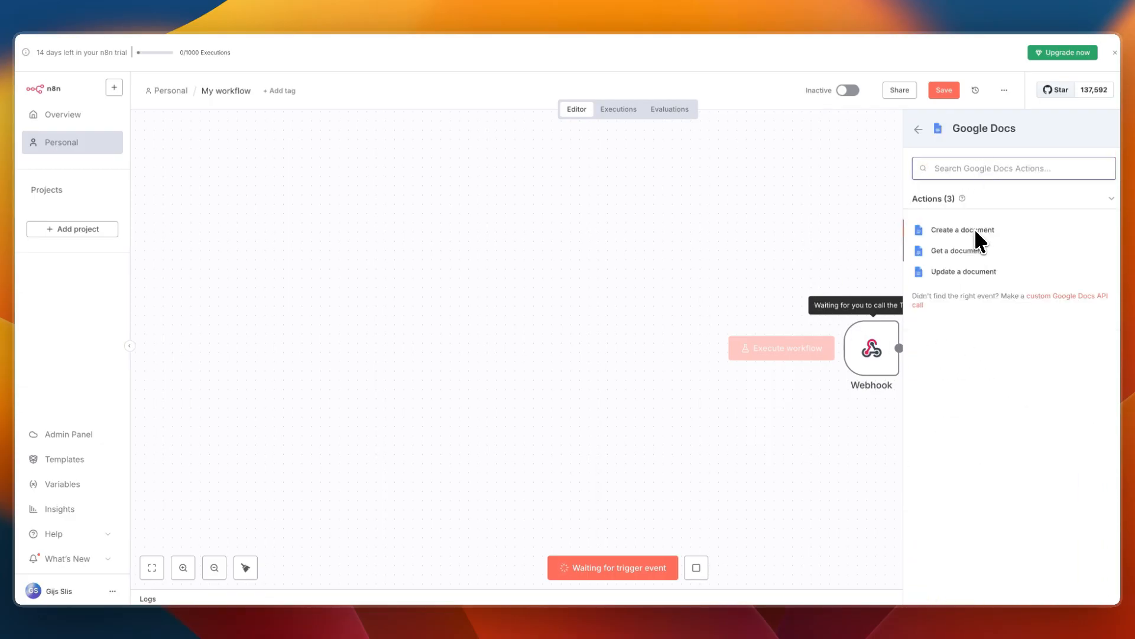
pyautogui.click(963, 229)
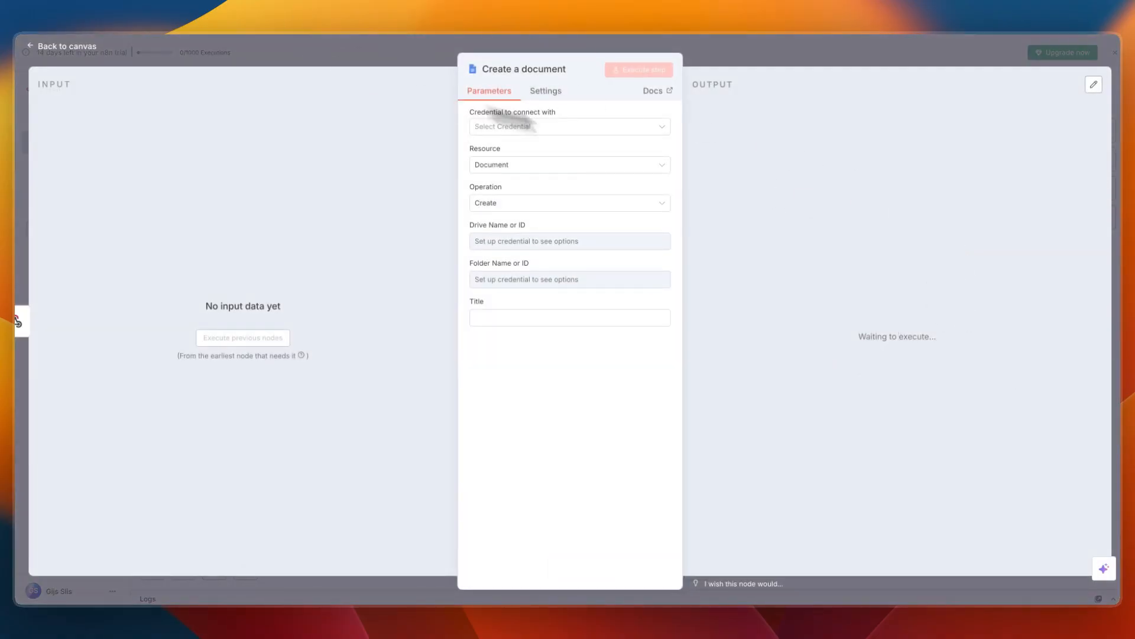
pyautogui.click(66, 46)
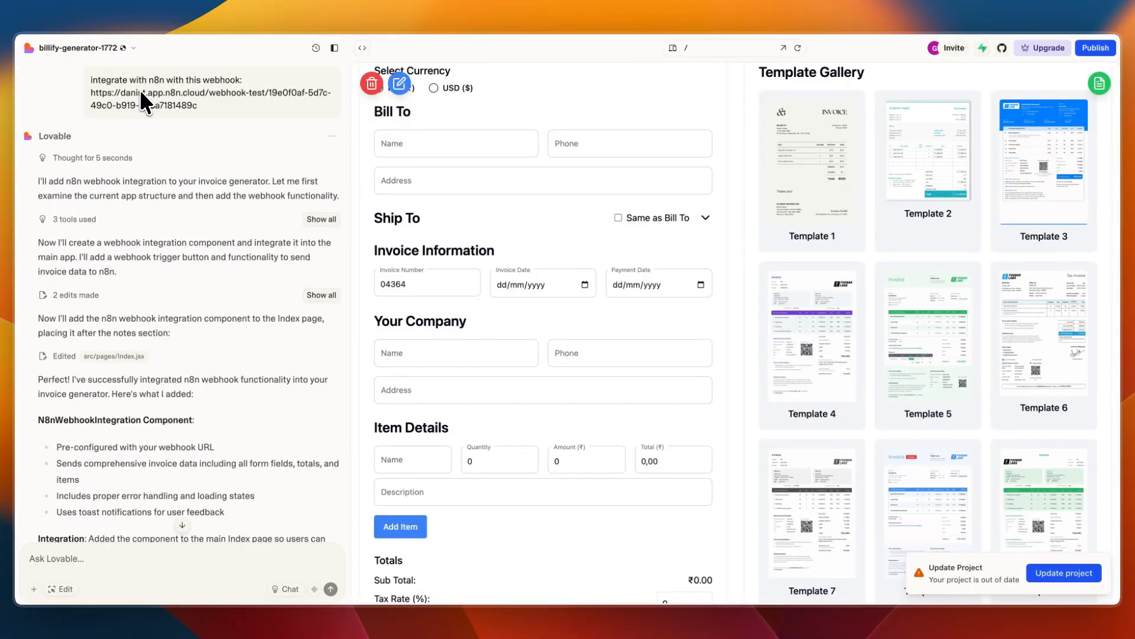
pyautogui.moveTo(85, 85)
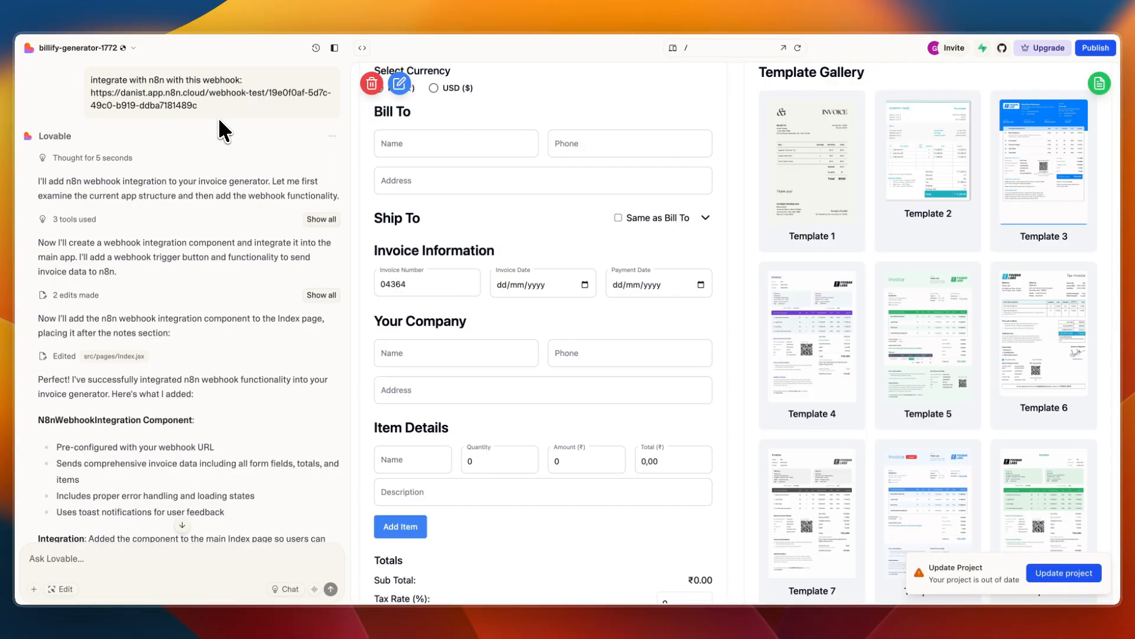
# - Scroll the invoice preview to the item details, totals and notes sections
pyautogui.scroll(-3)
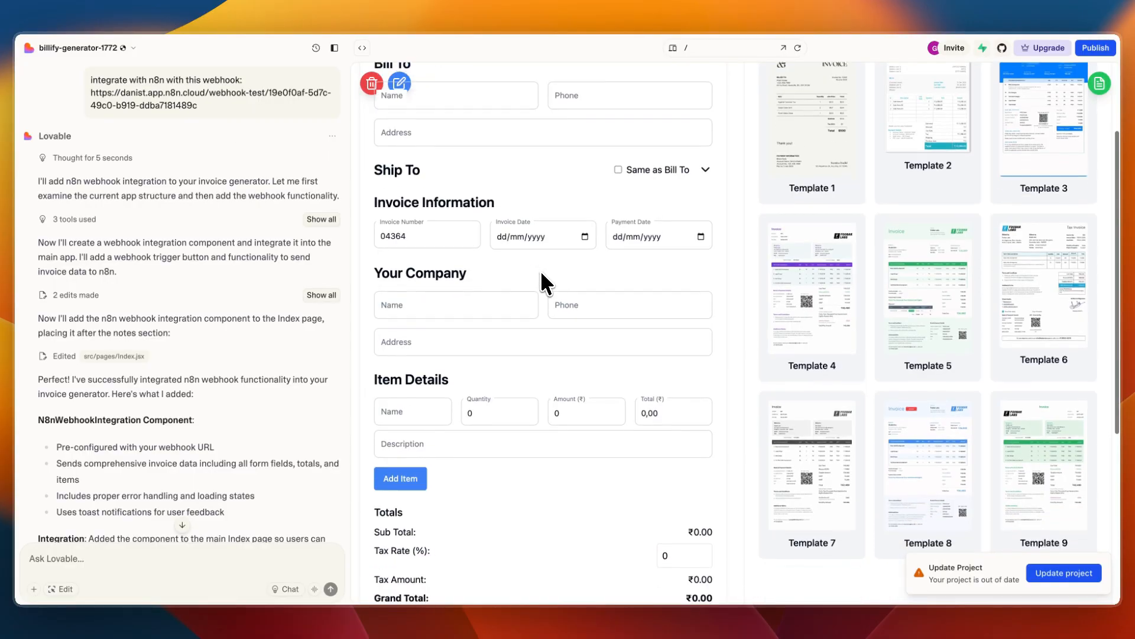
pyautogui.scroll(-3)
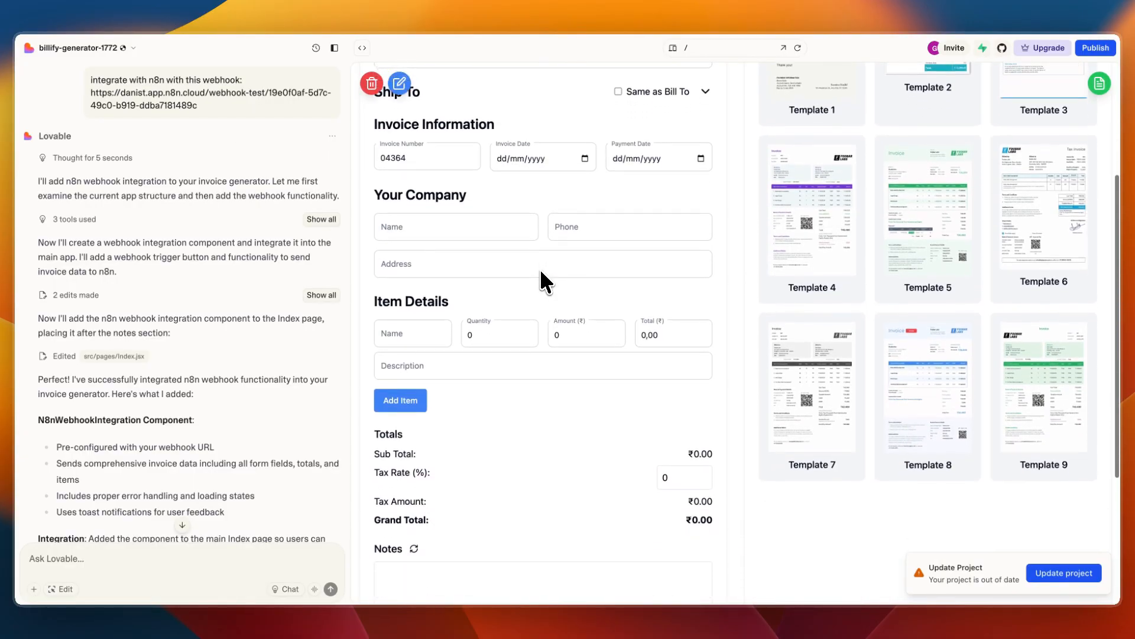